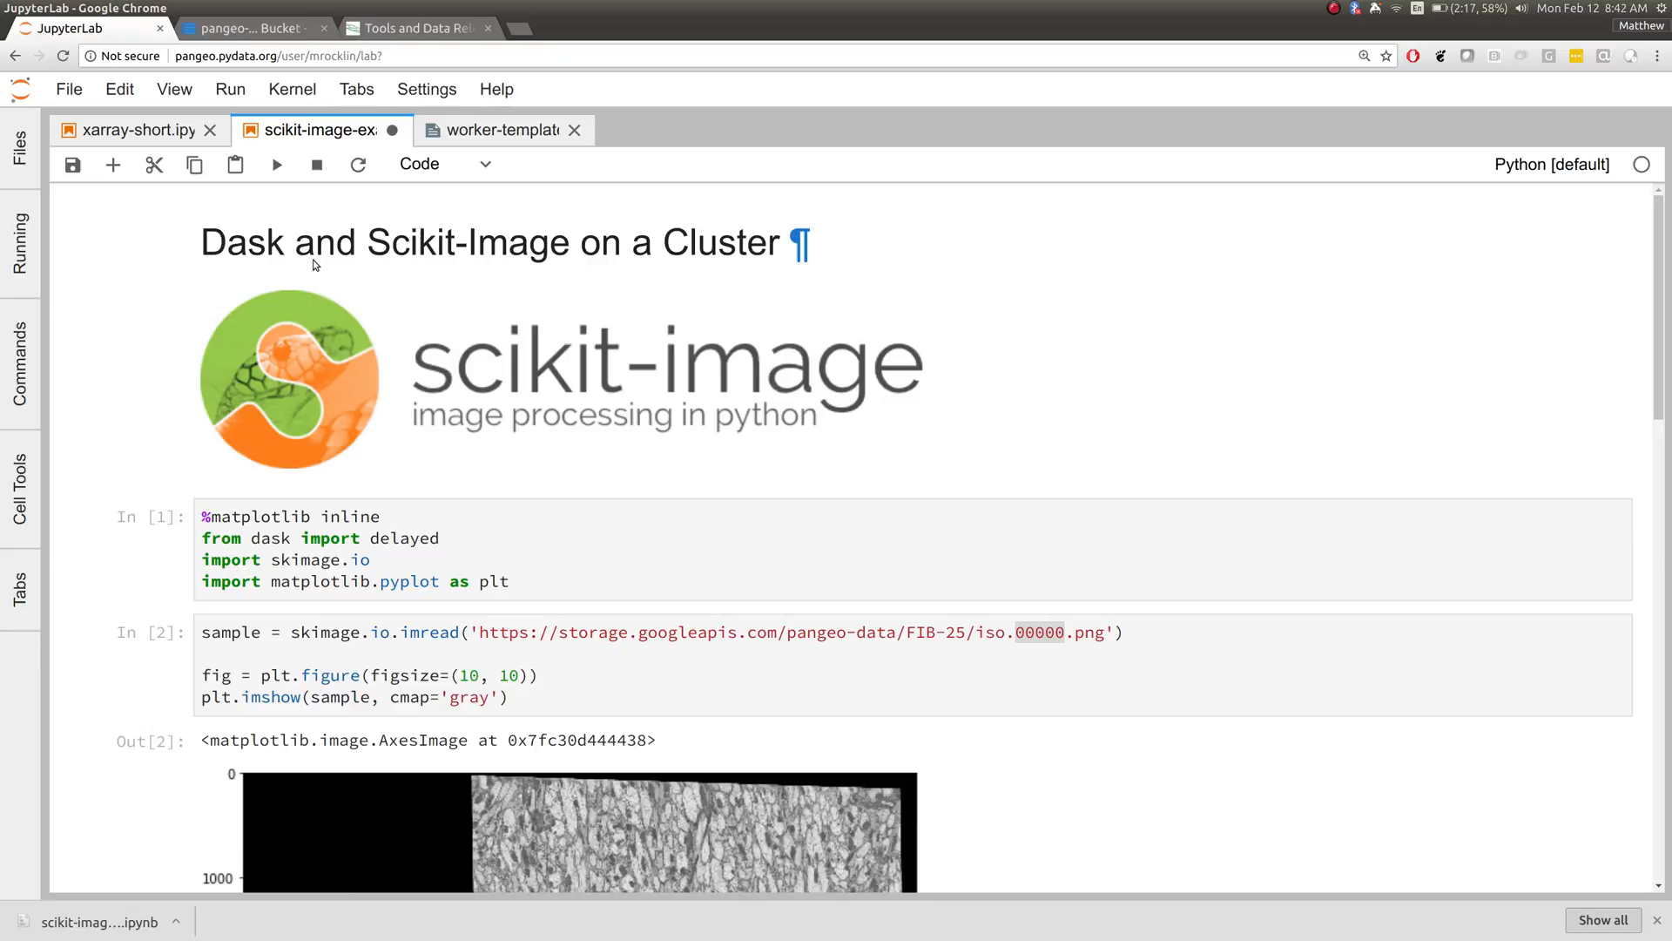
Review the FIB-25 image bucket listing and the Janelia FlyEM data release page.
scroll(down, 3)
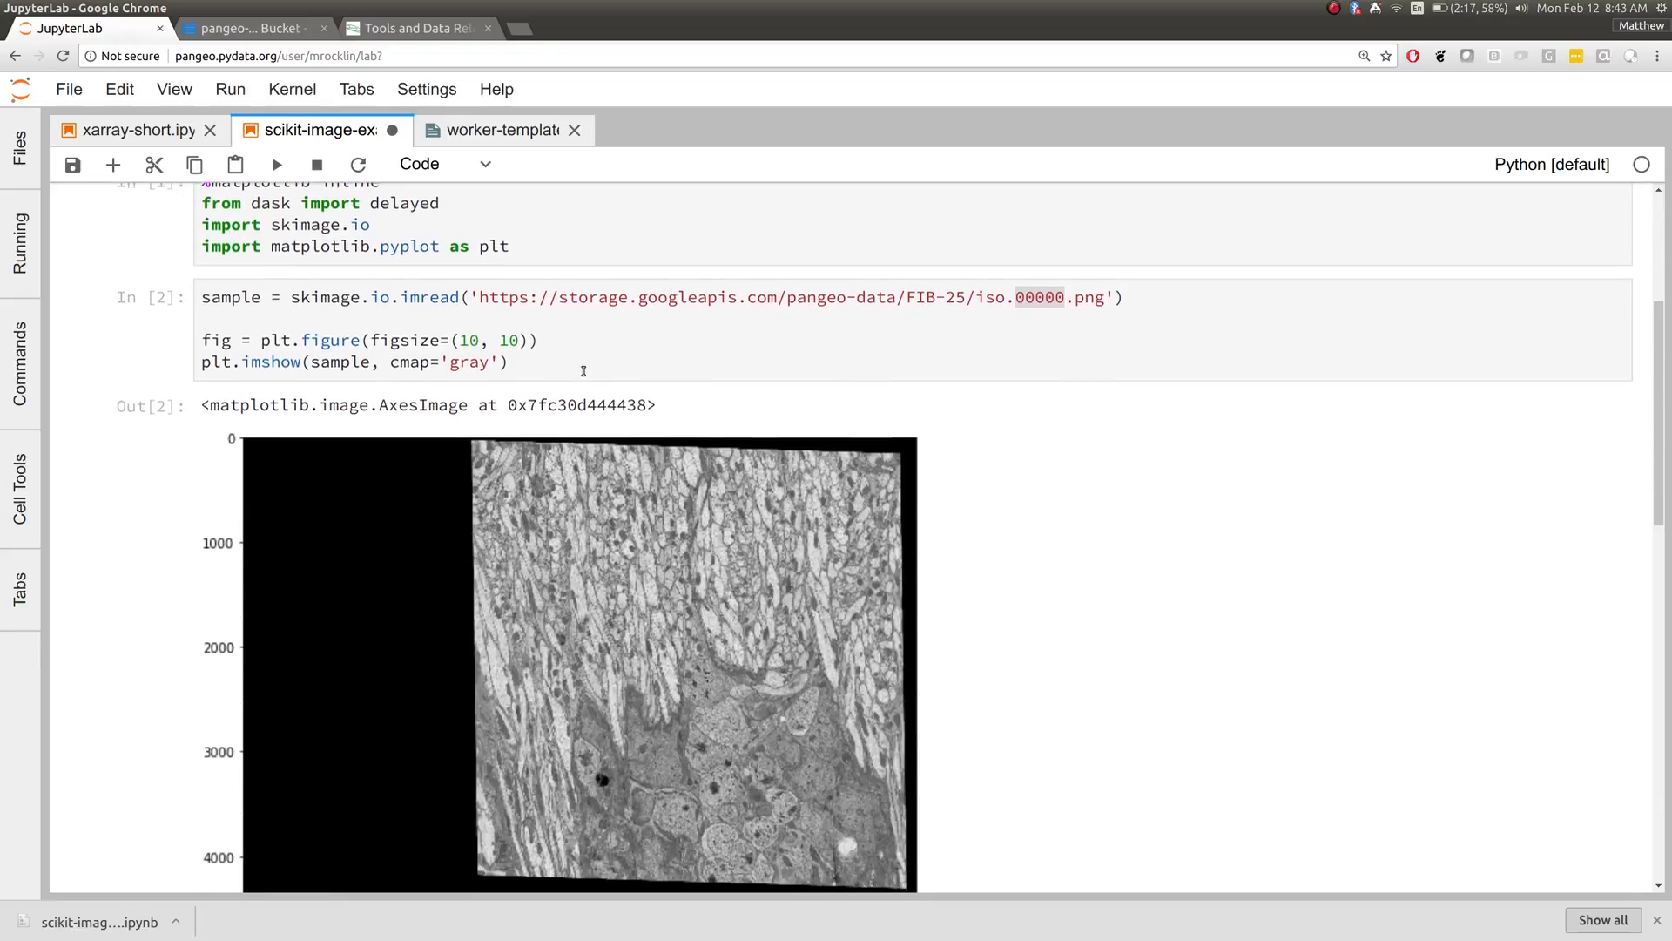
scroll(up, 3)
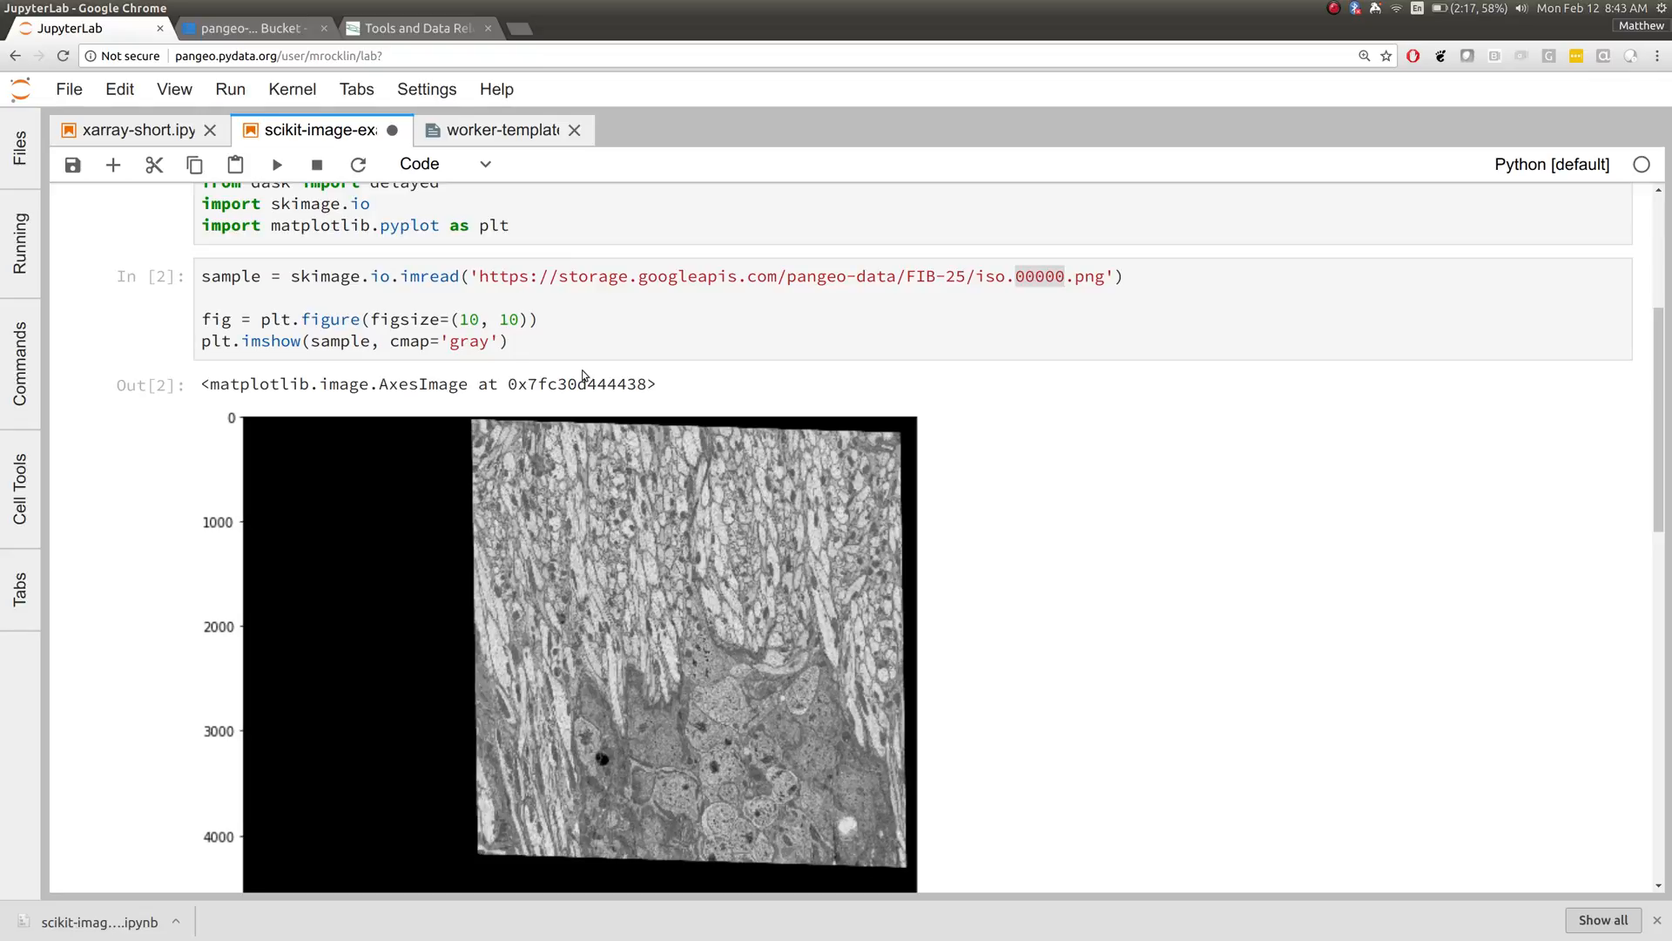
click(247, 28)
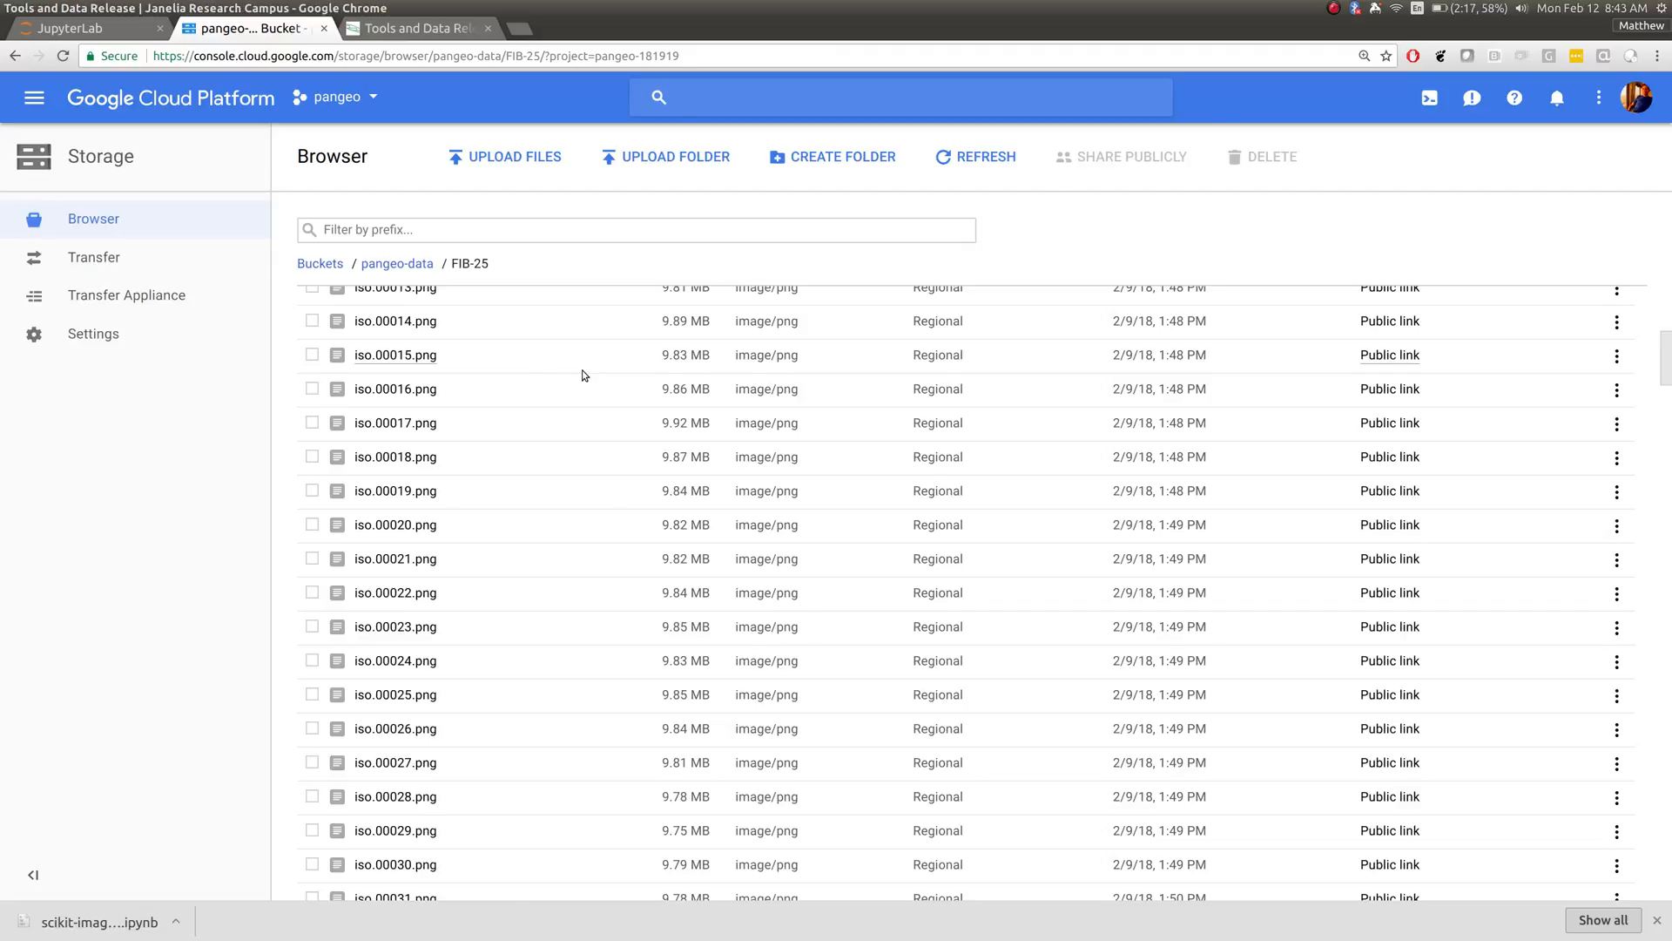
click(416, 28)
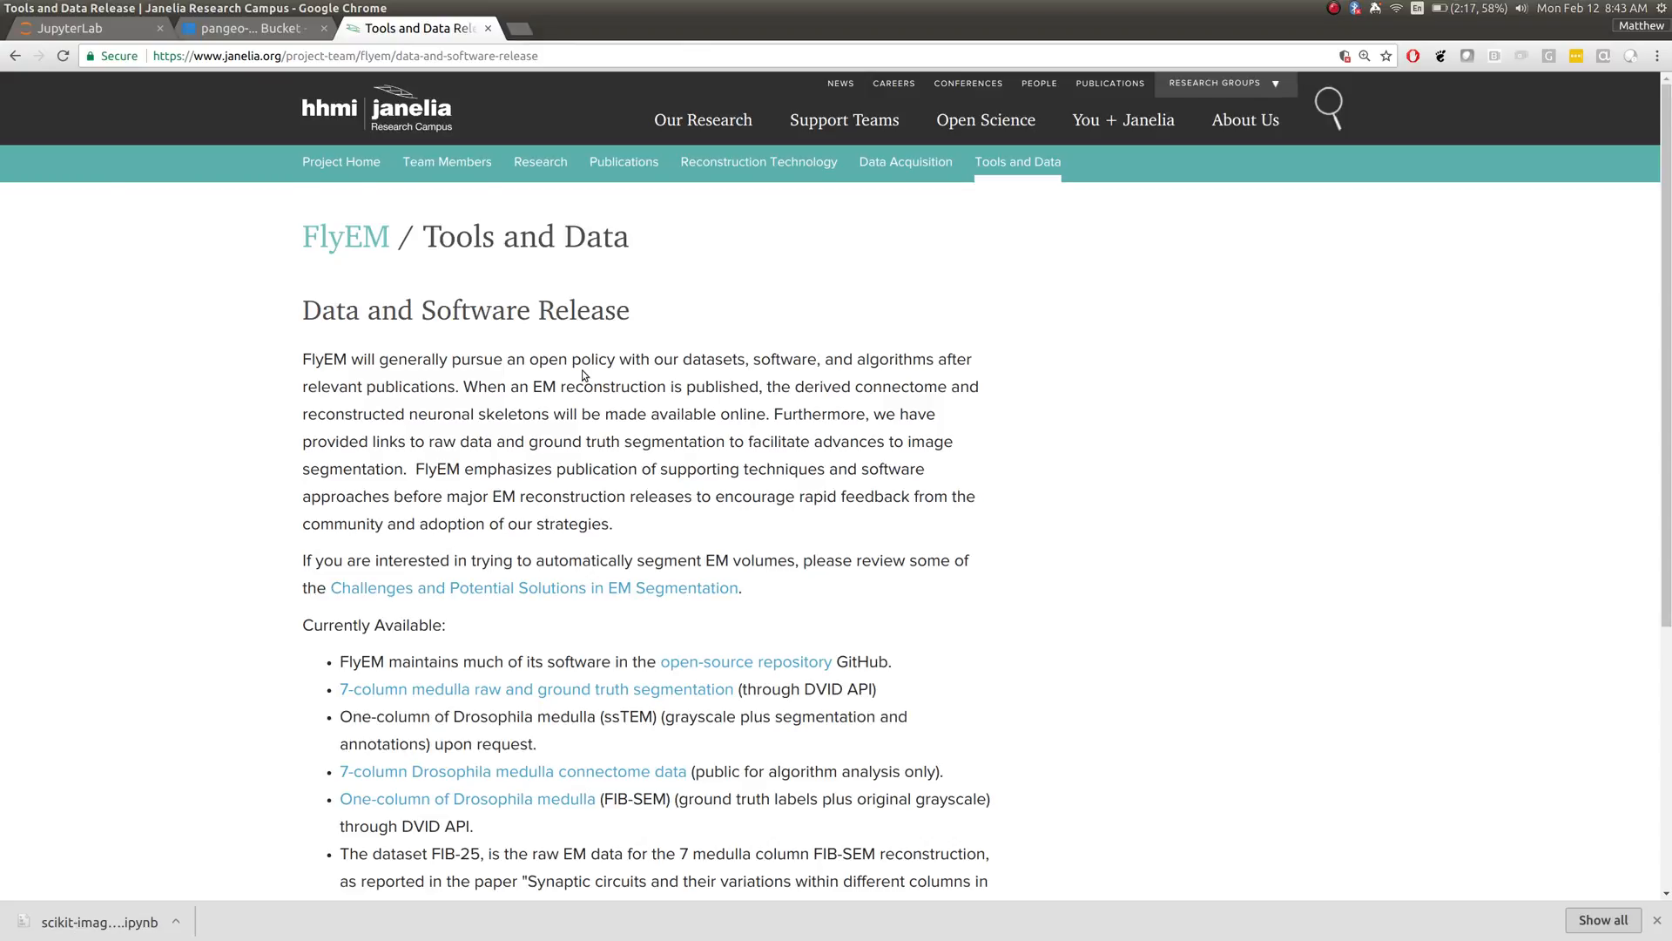
click(80, 28)
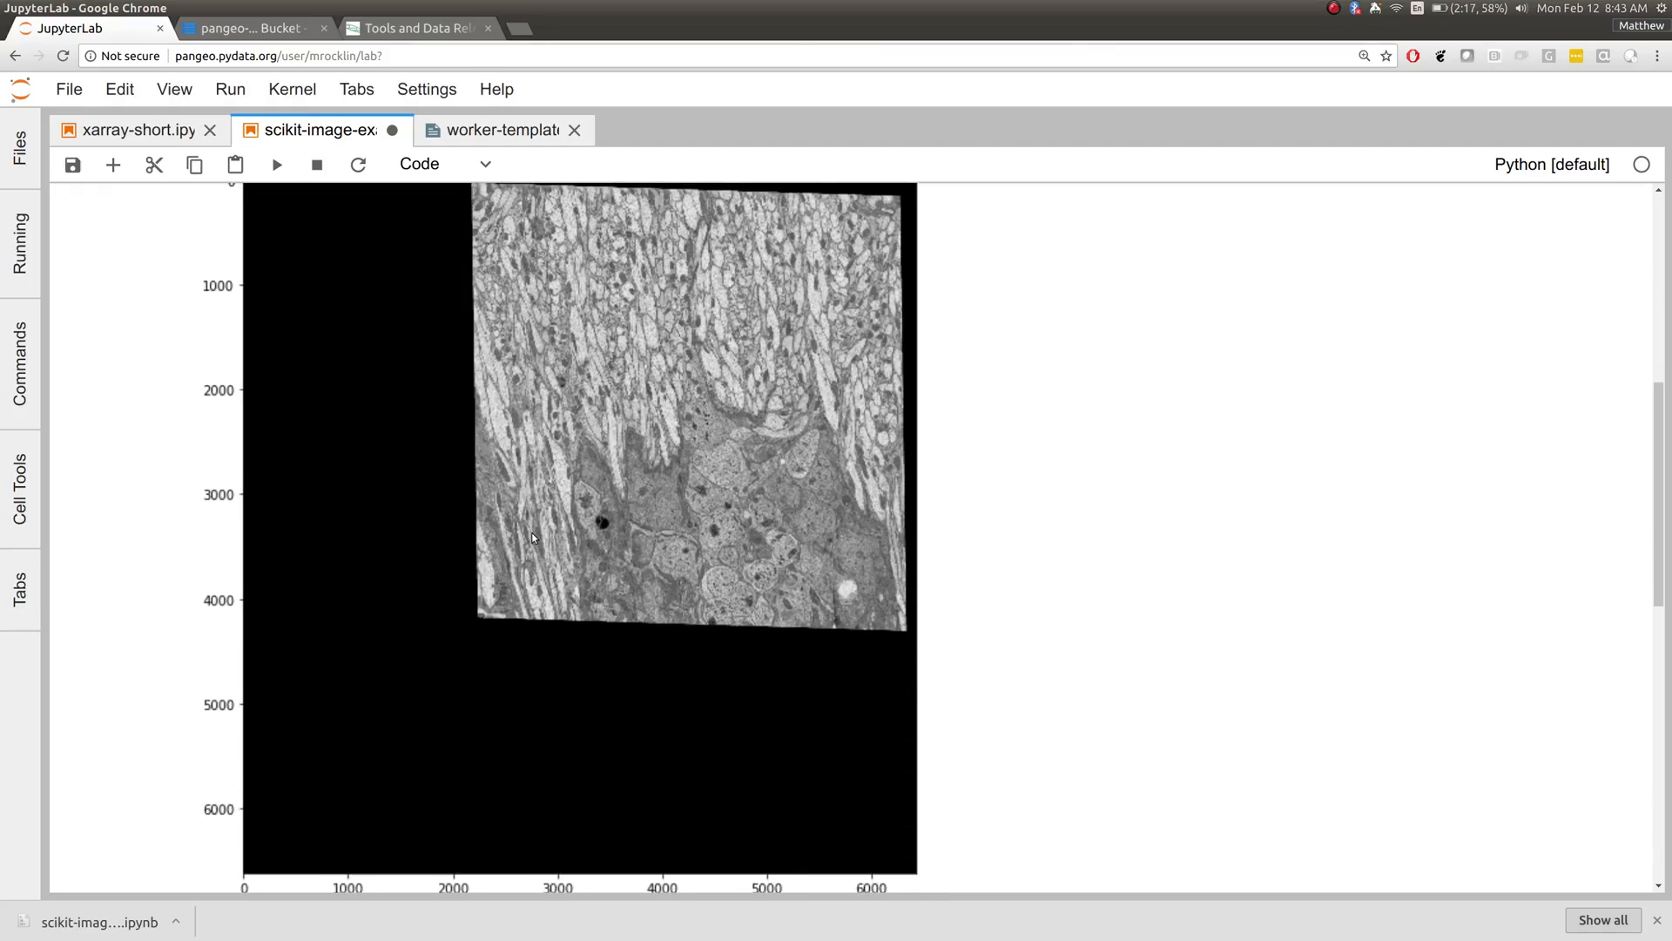
Change the stacking cell's image range to 1000.
scroll(down, 3)
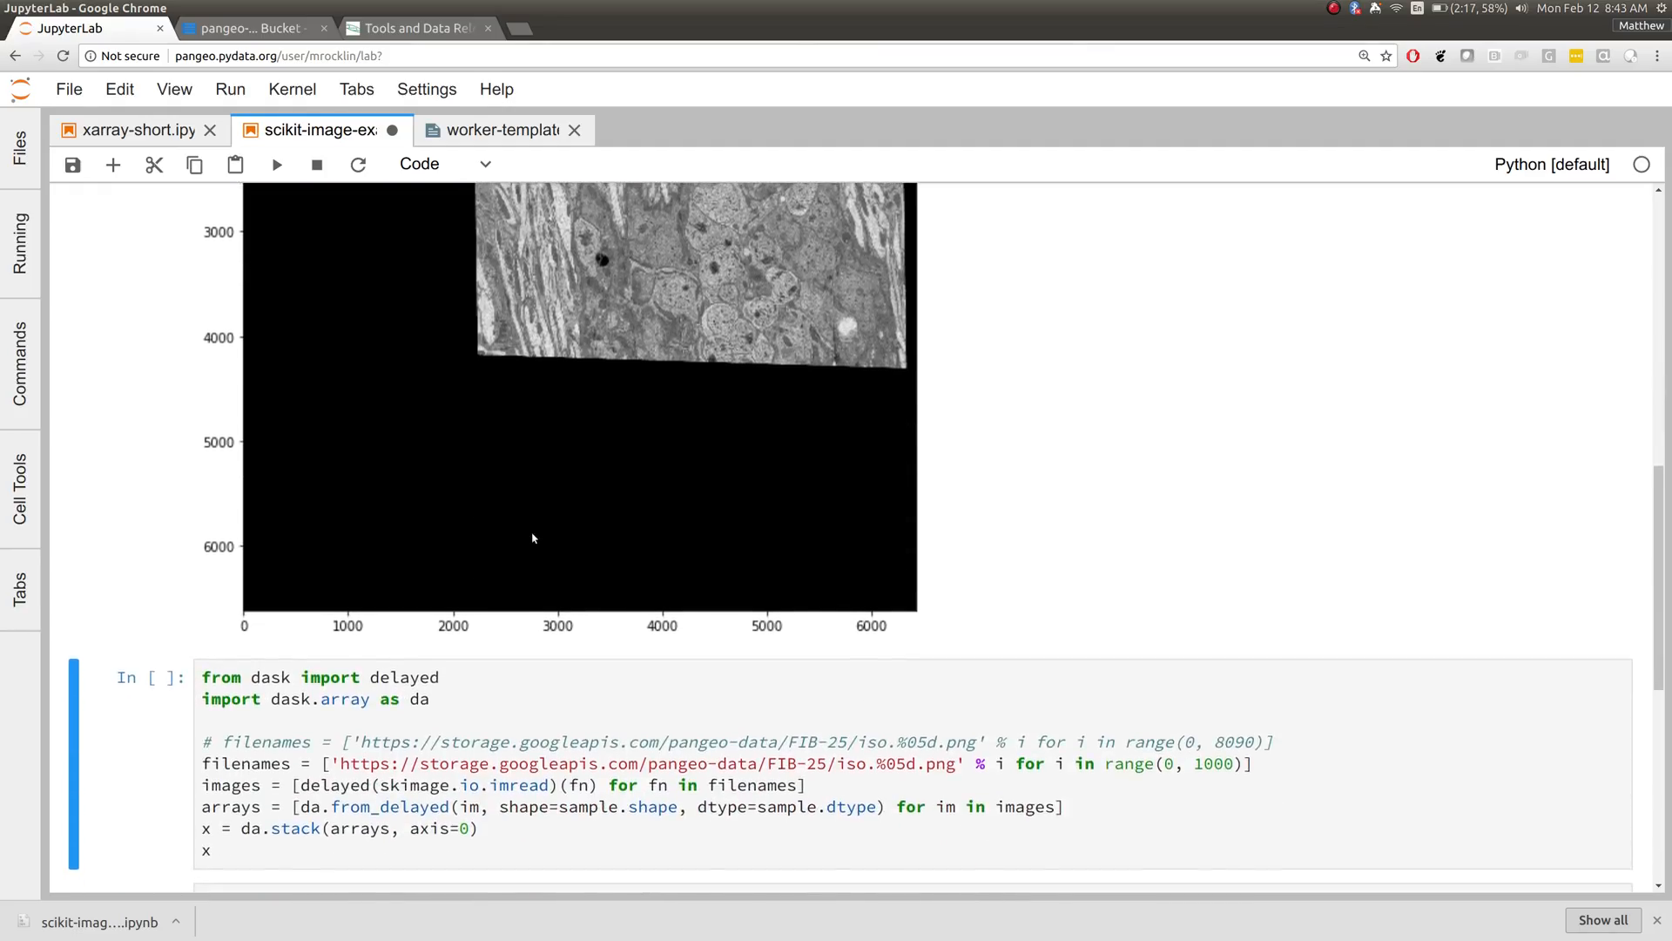
scroll(down, 3)
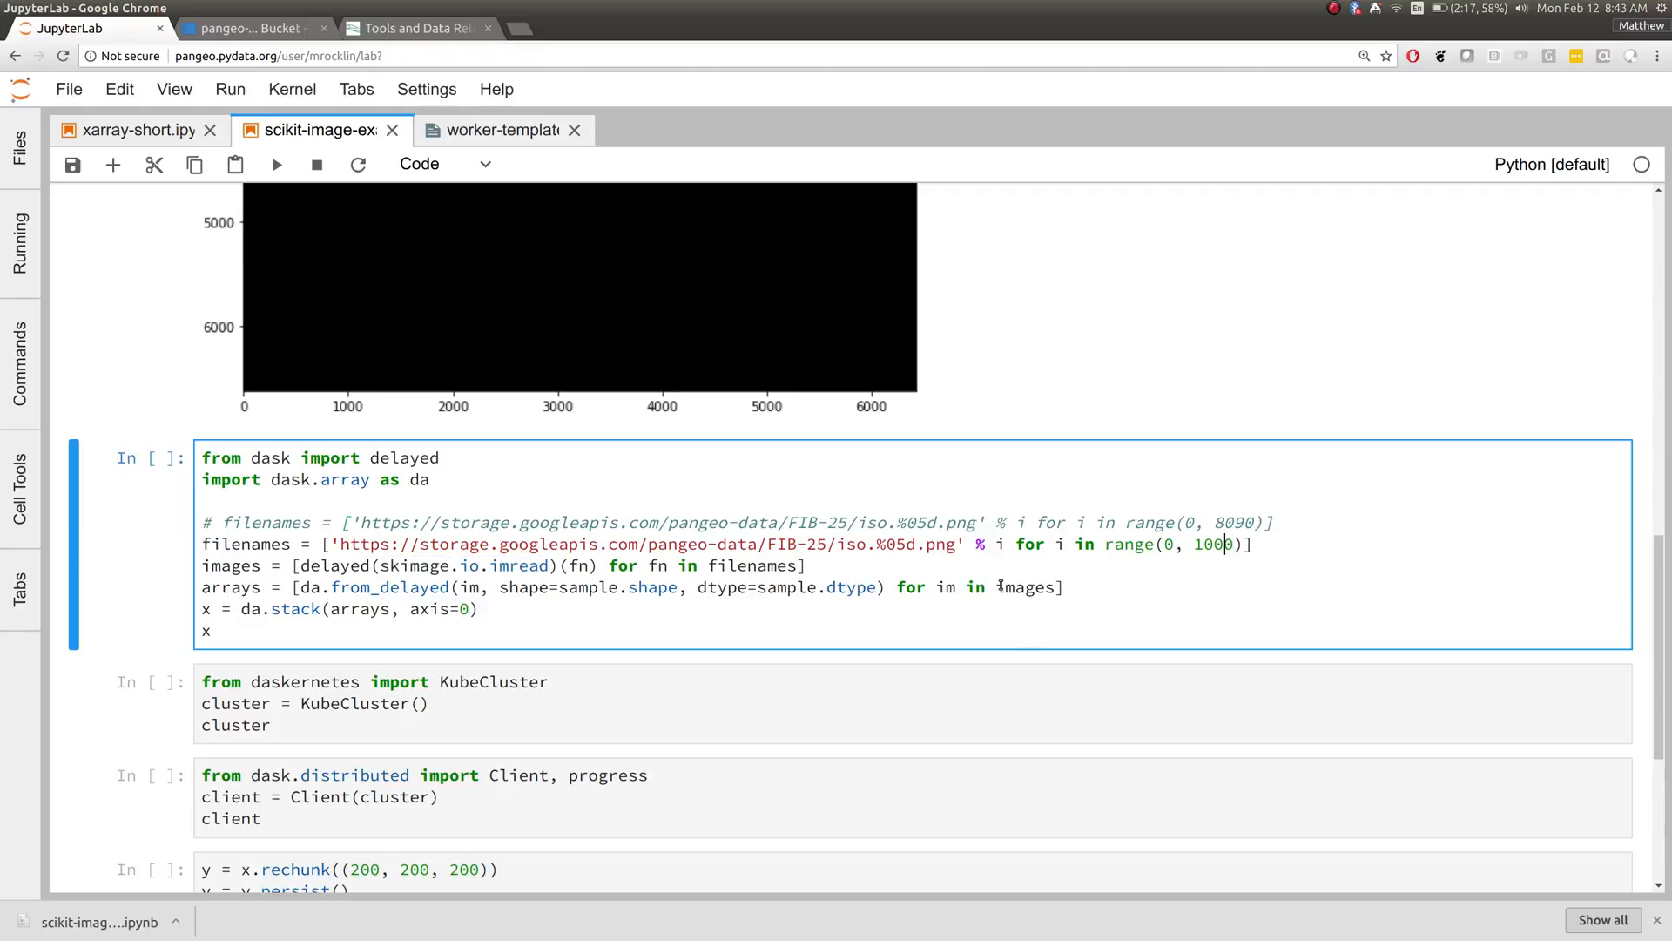
text(0)
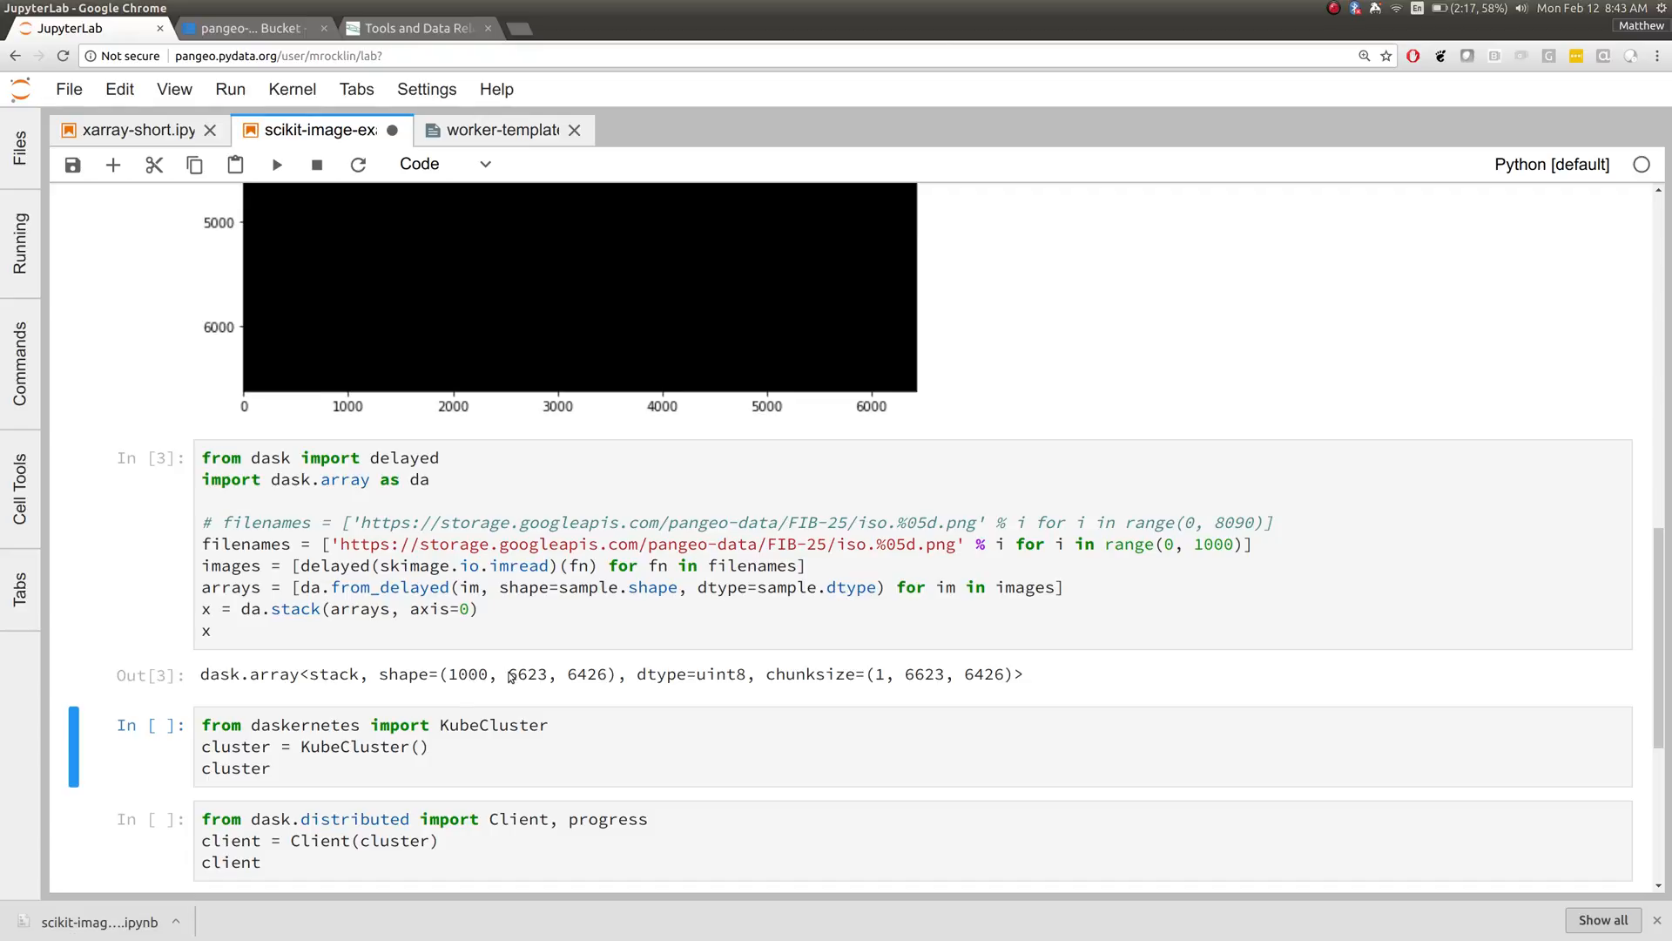
mouse_move(617, 675)
text(x.nbytes)
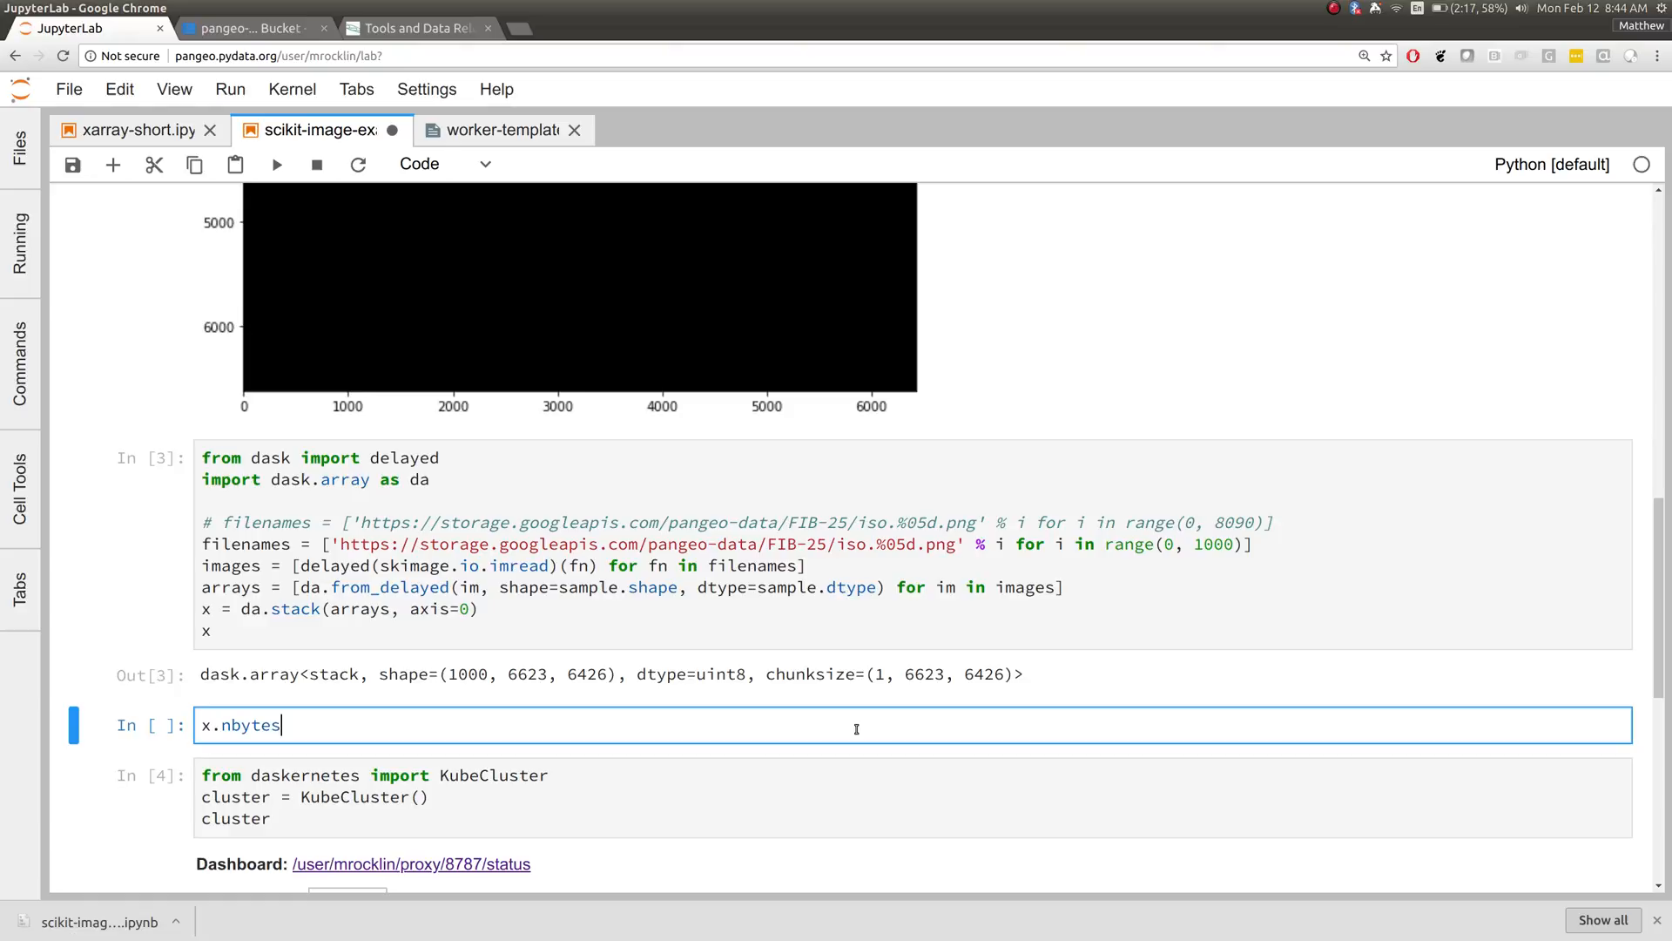
Divide x.nbytes by 1e9 to show about 42.6 GB, then open the 20-worker cluster dashboard.
text(/ 1e9)
text(20)
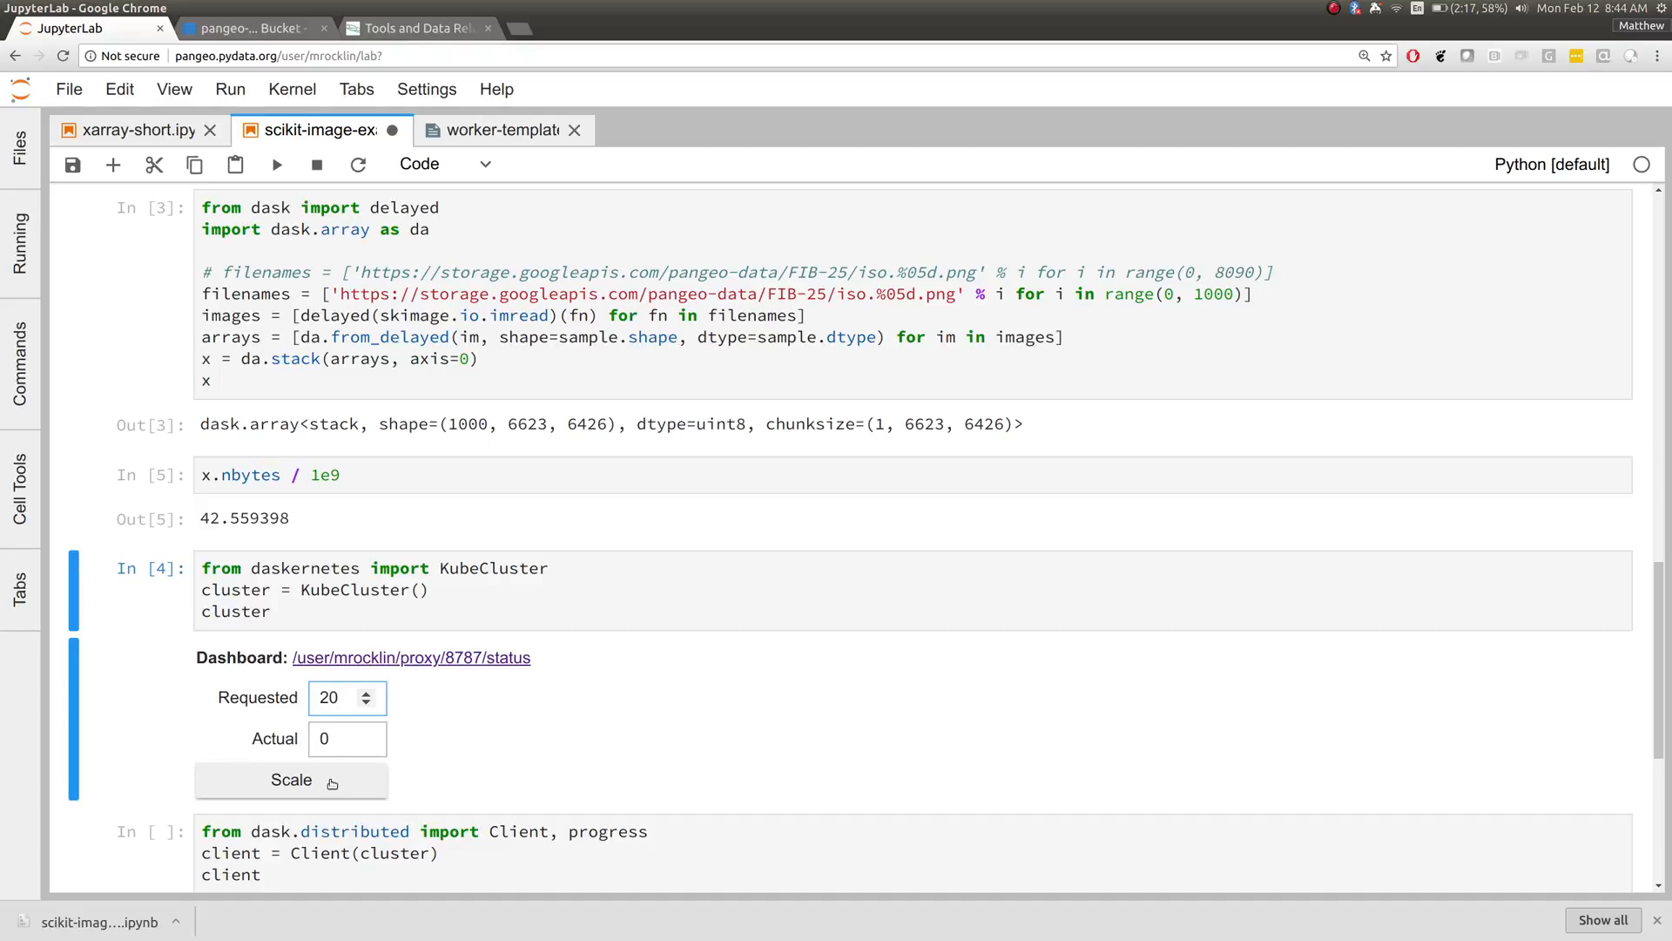
mouse_move(518, 760)
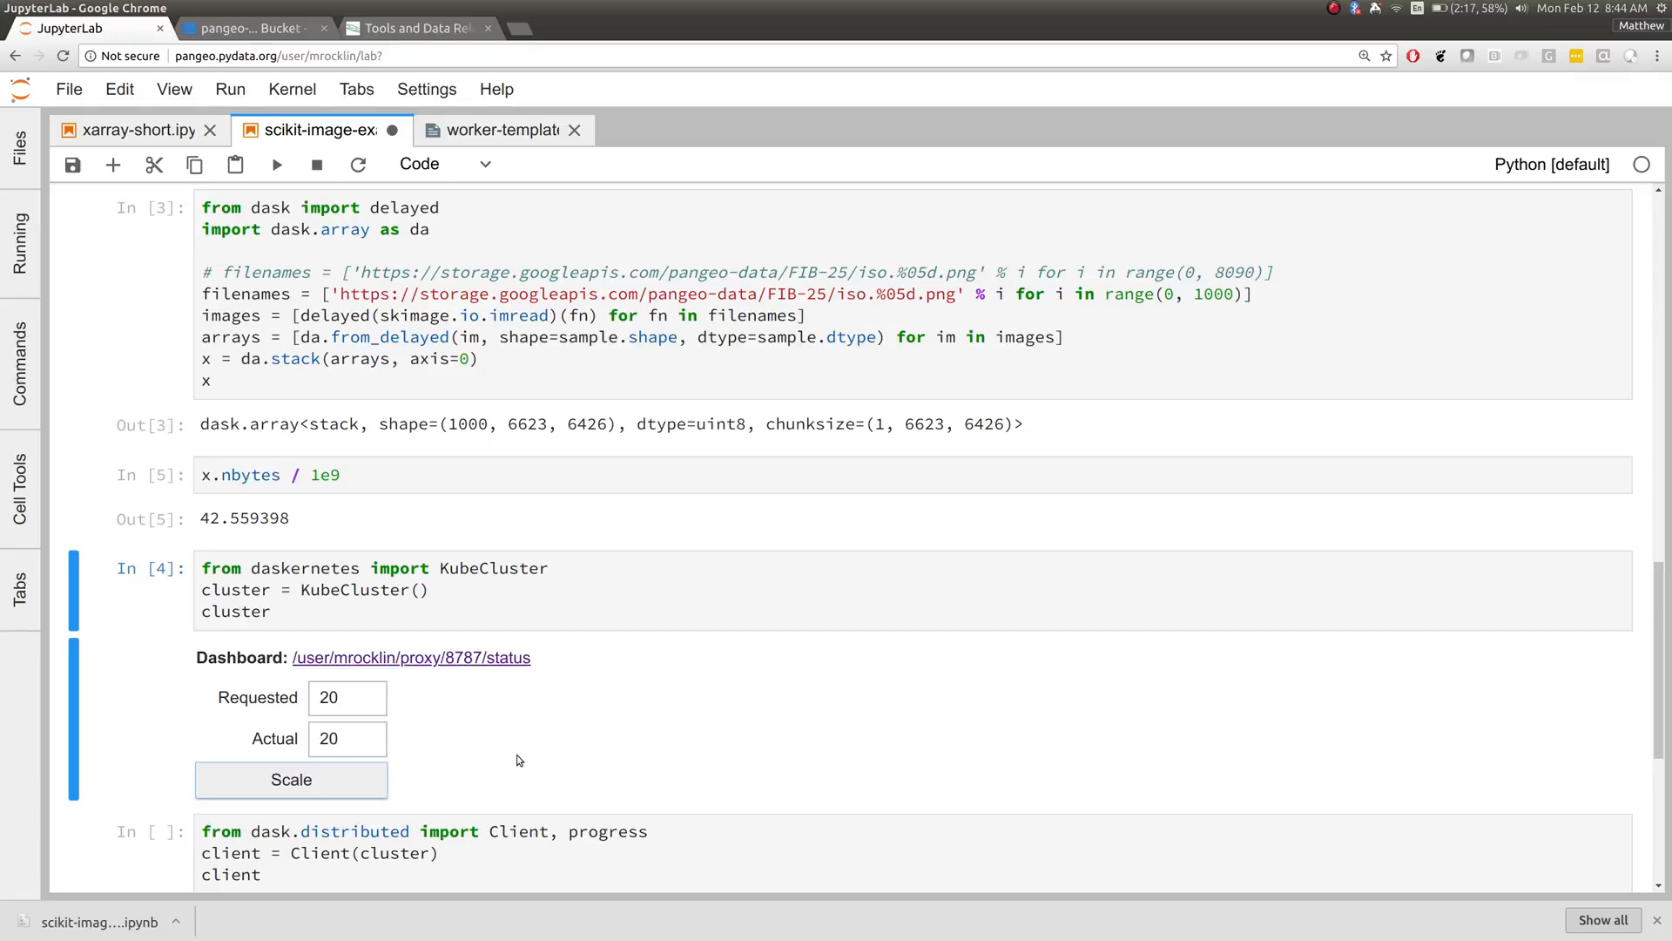
mouse_move(472, 695)
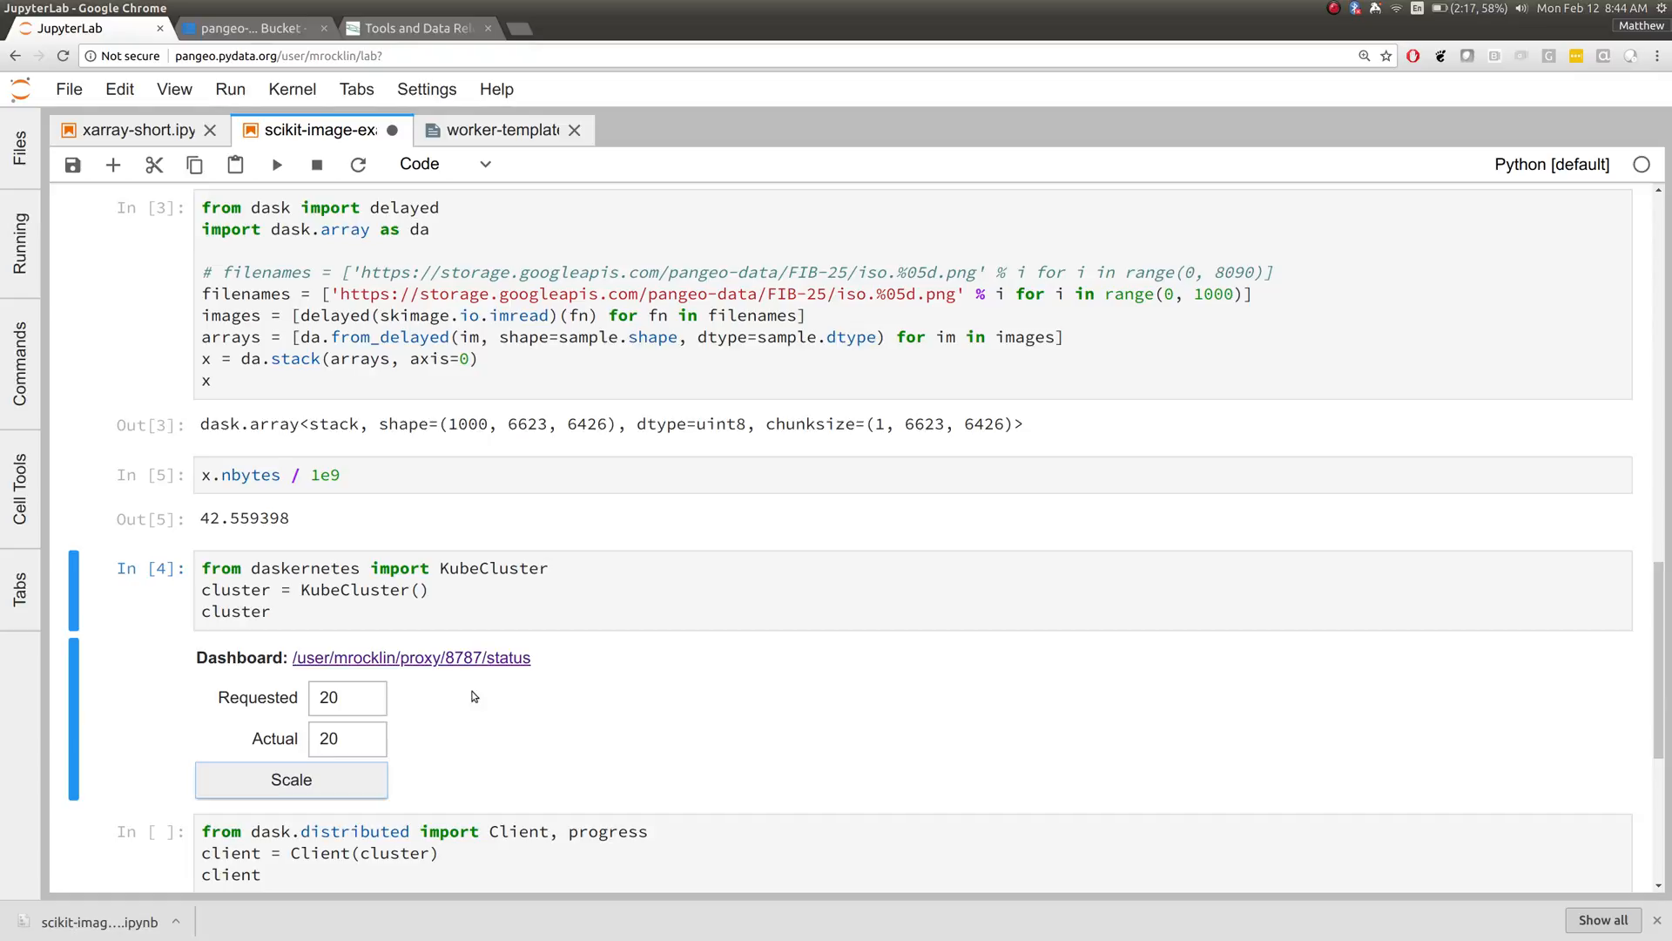
click(411, 657)
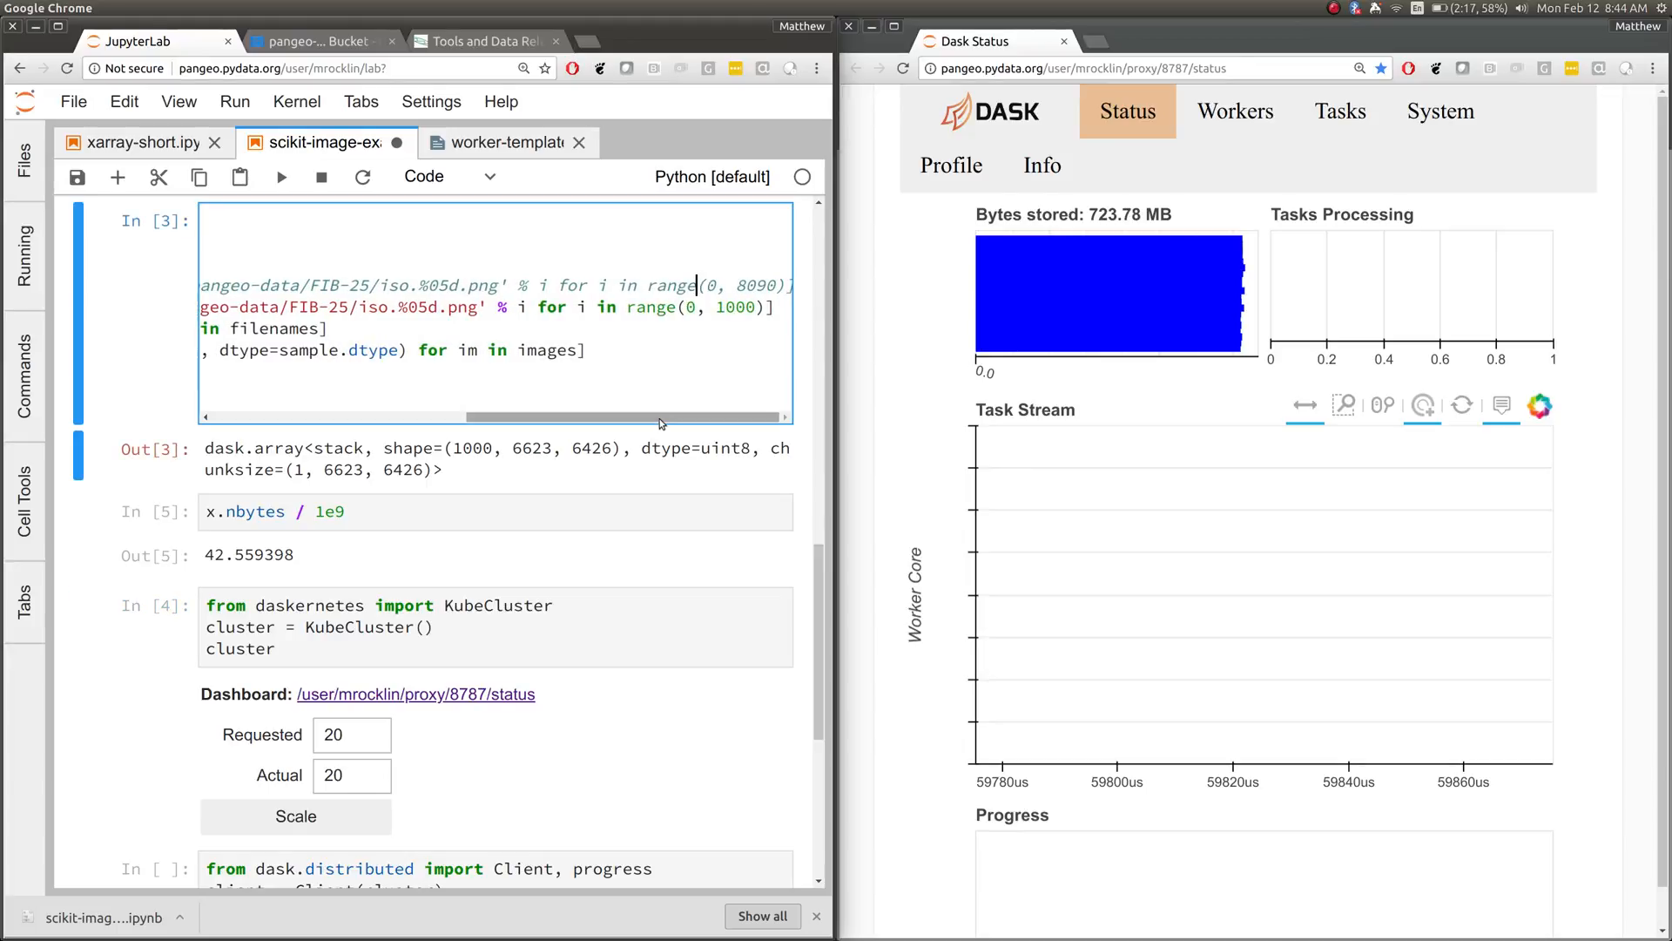
Select the cell that rechunks the array into 200-cubed blocks and persists it.
scroll(down, 3)
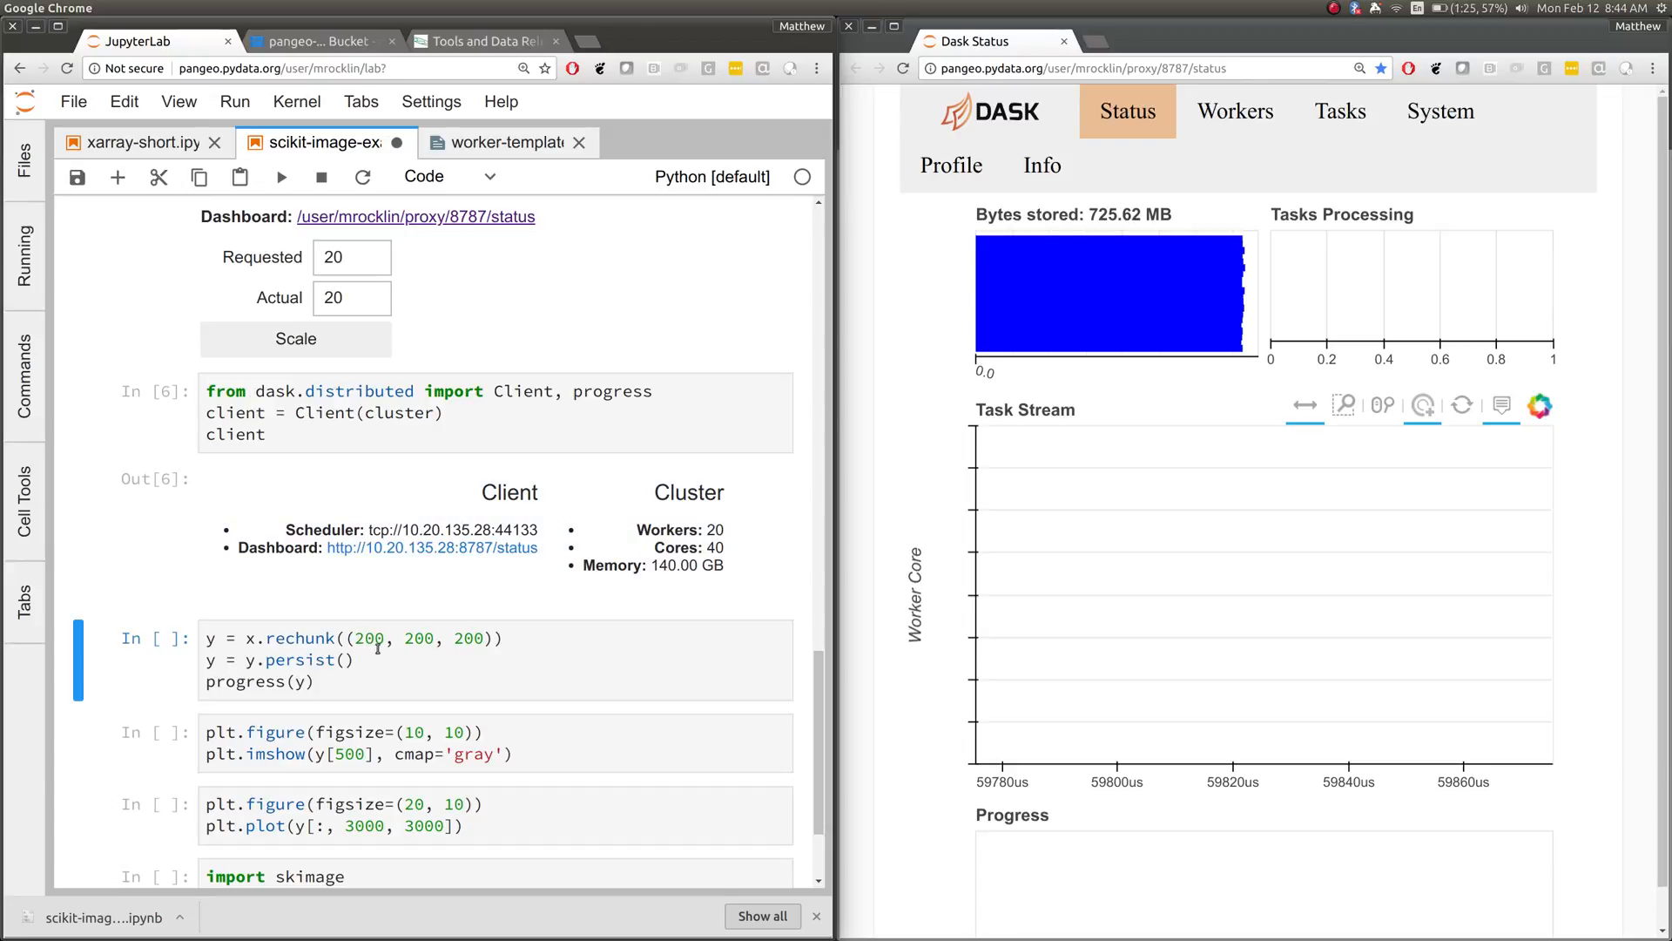
click(373, 648)
text(y)
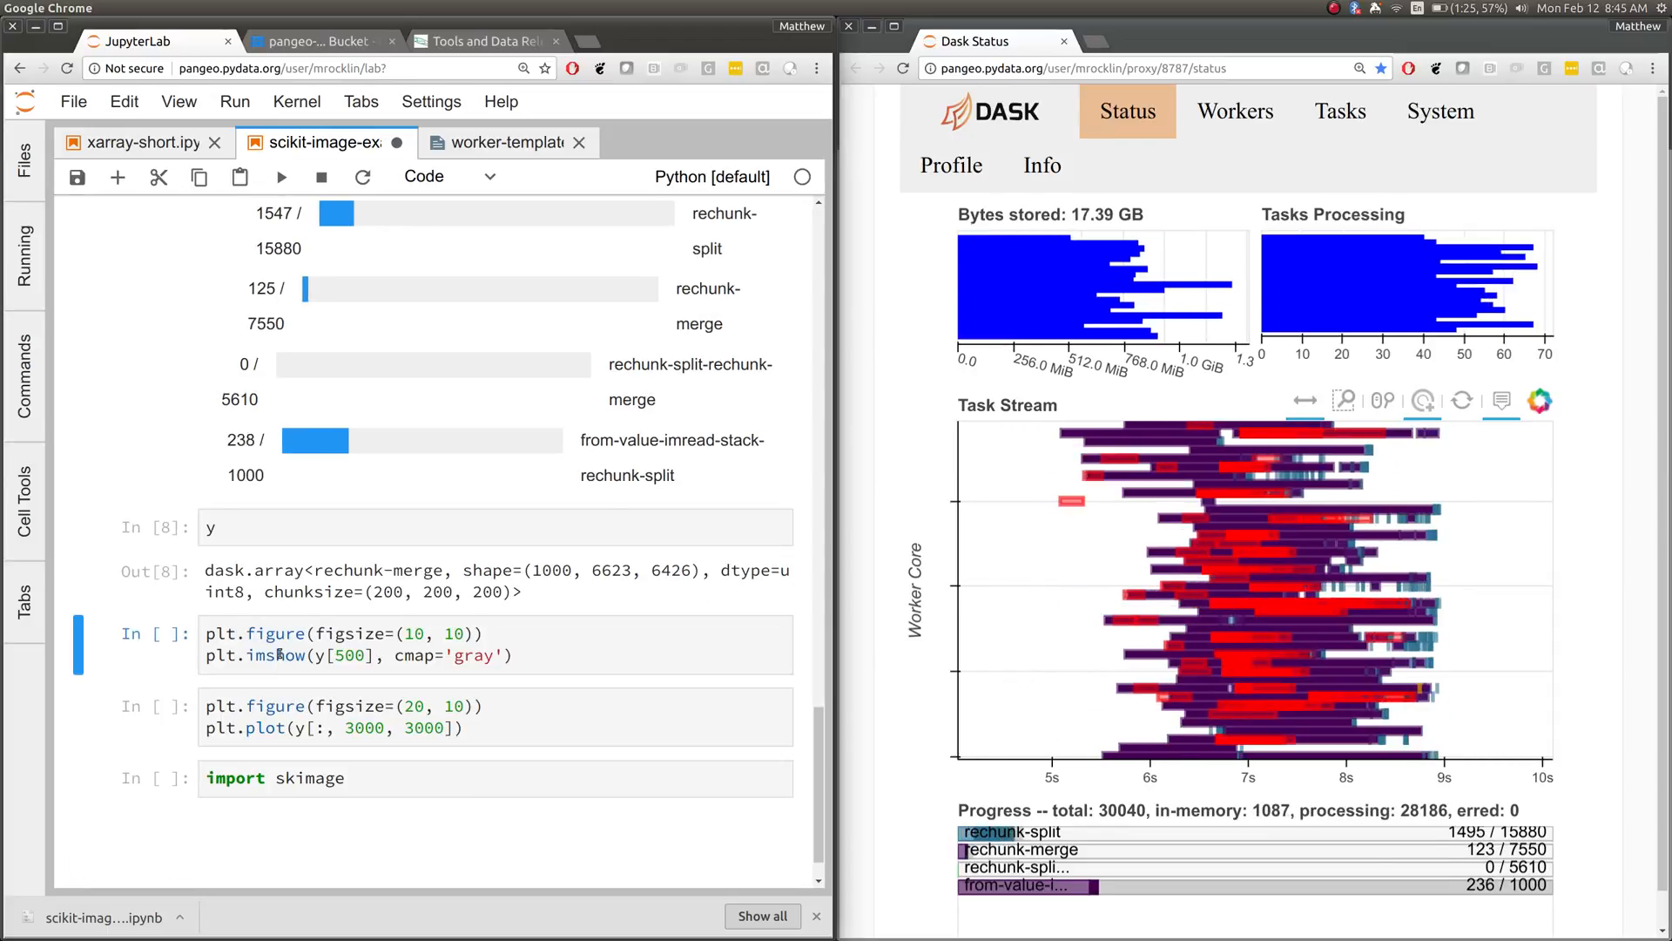
Let the persist finish in about 63 seconds and render slice 500 in grayscale.
double_click(321, 593)
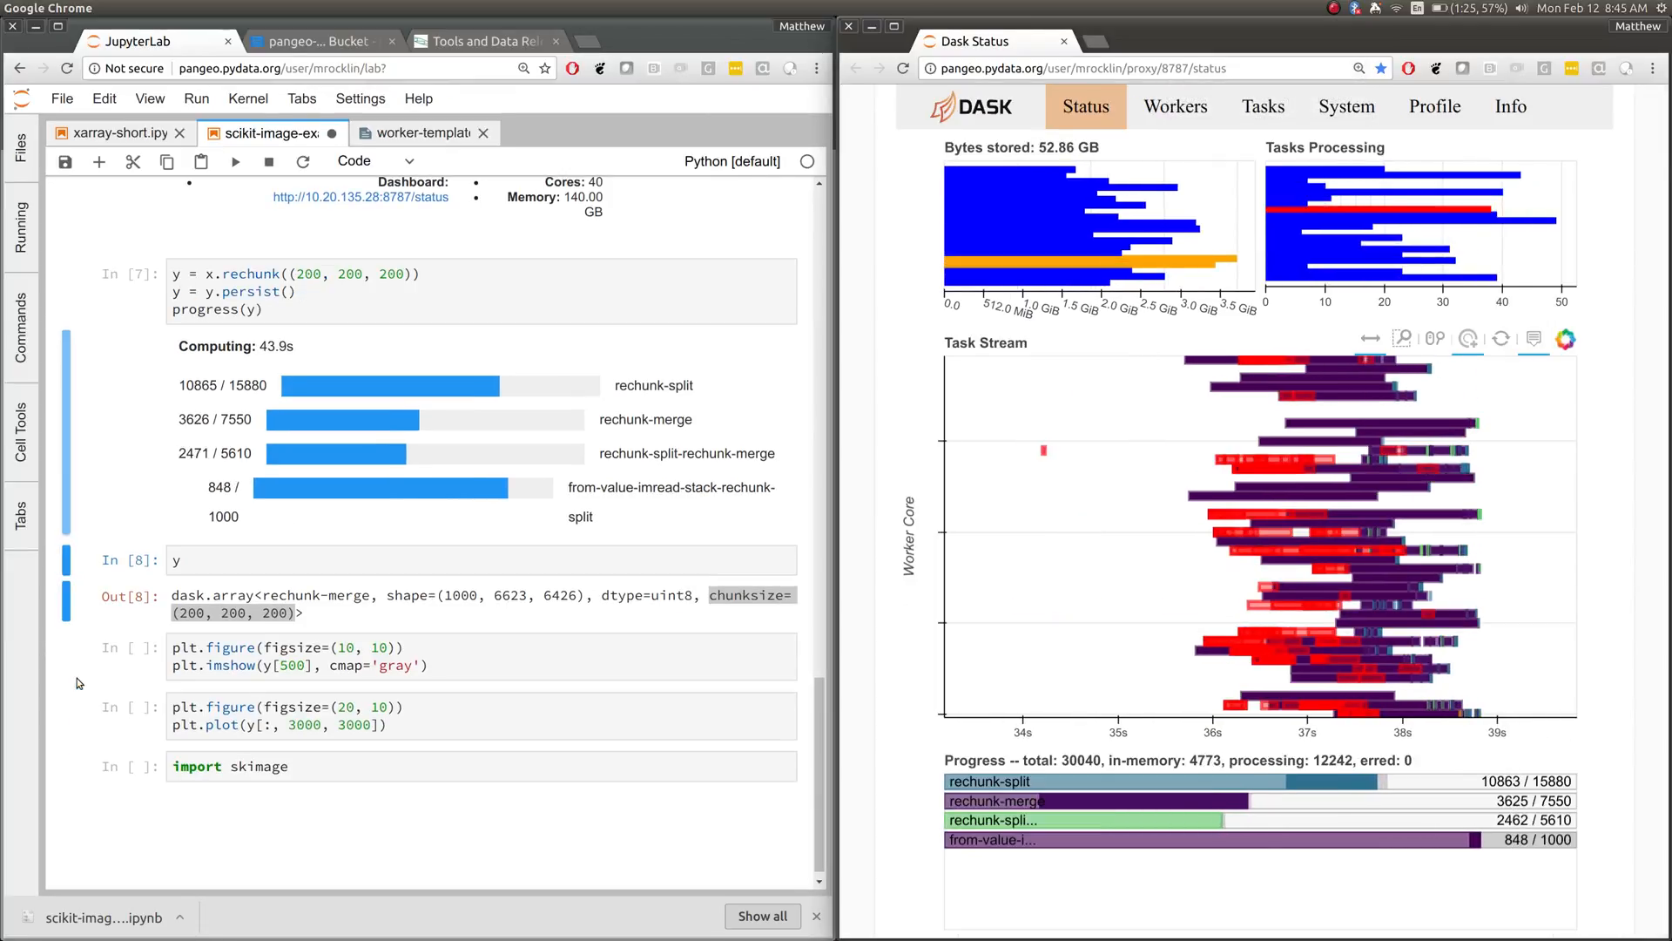
click(480, 655)
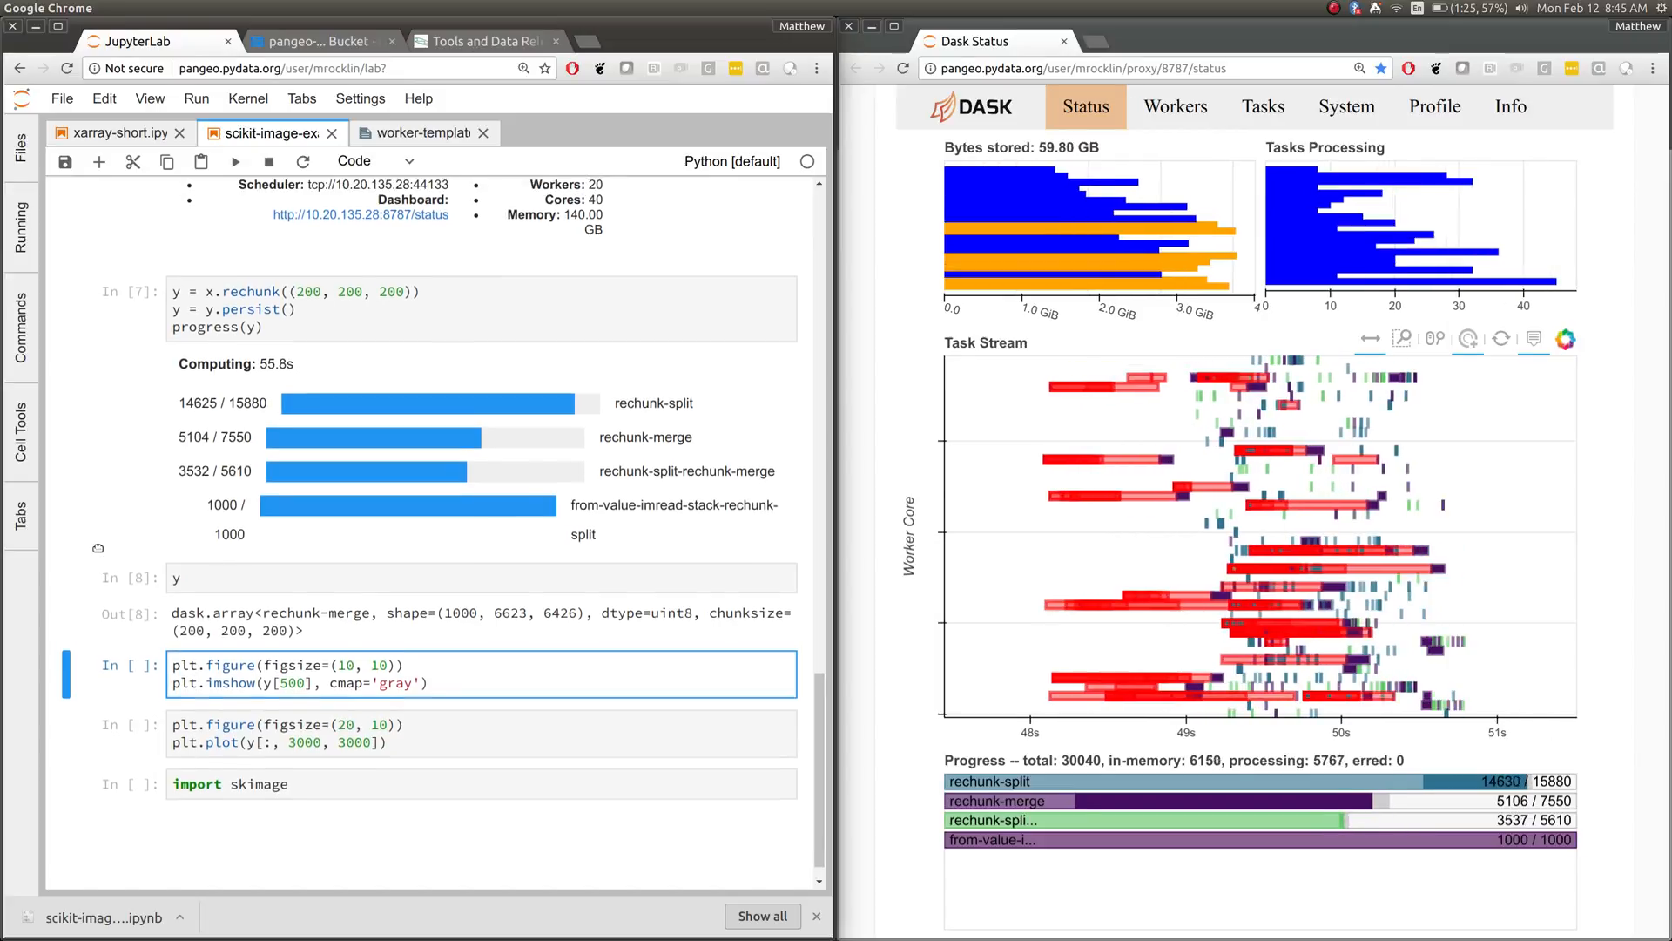
scroll(up, 3)
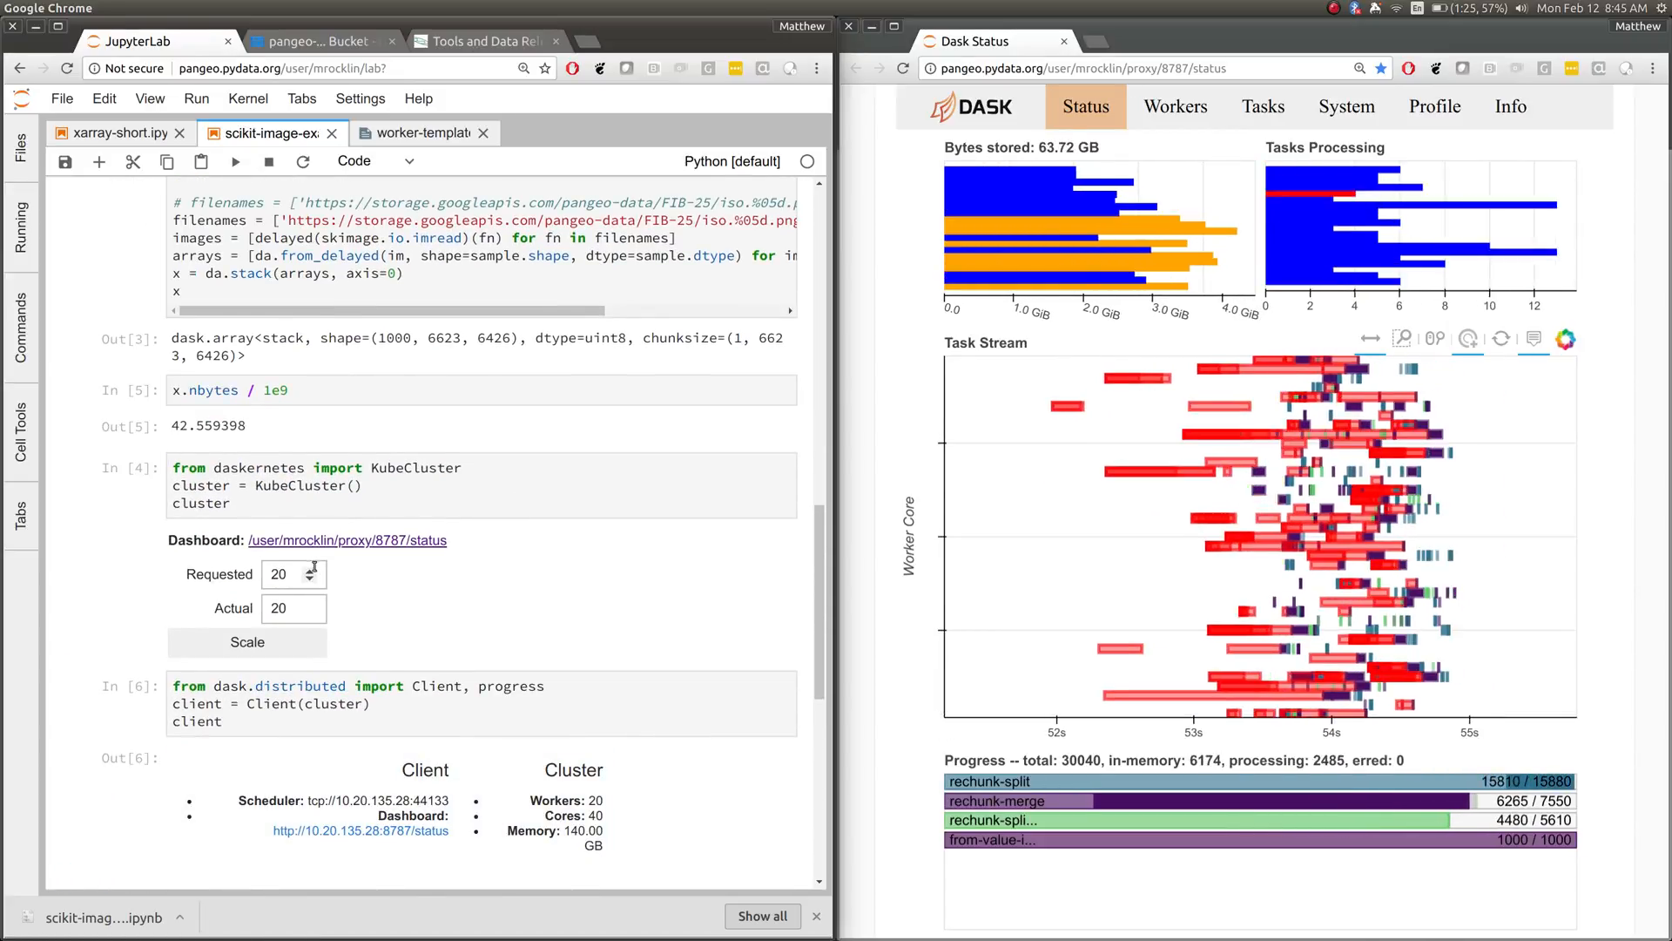
click(312, 567)
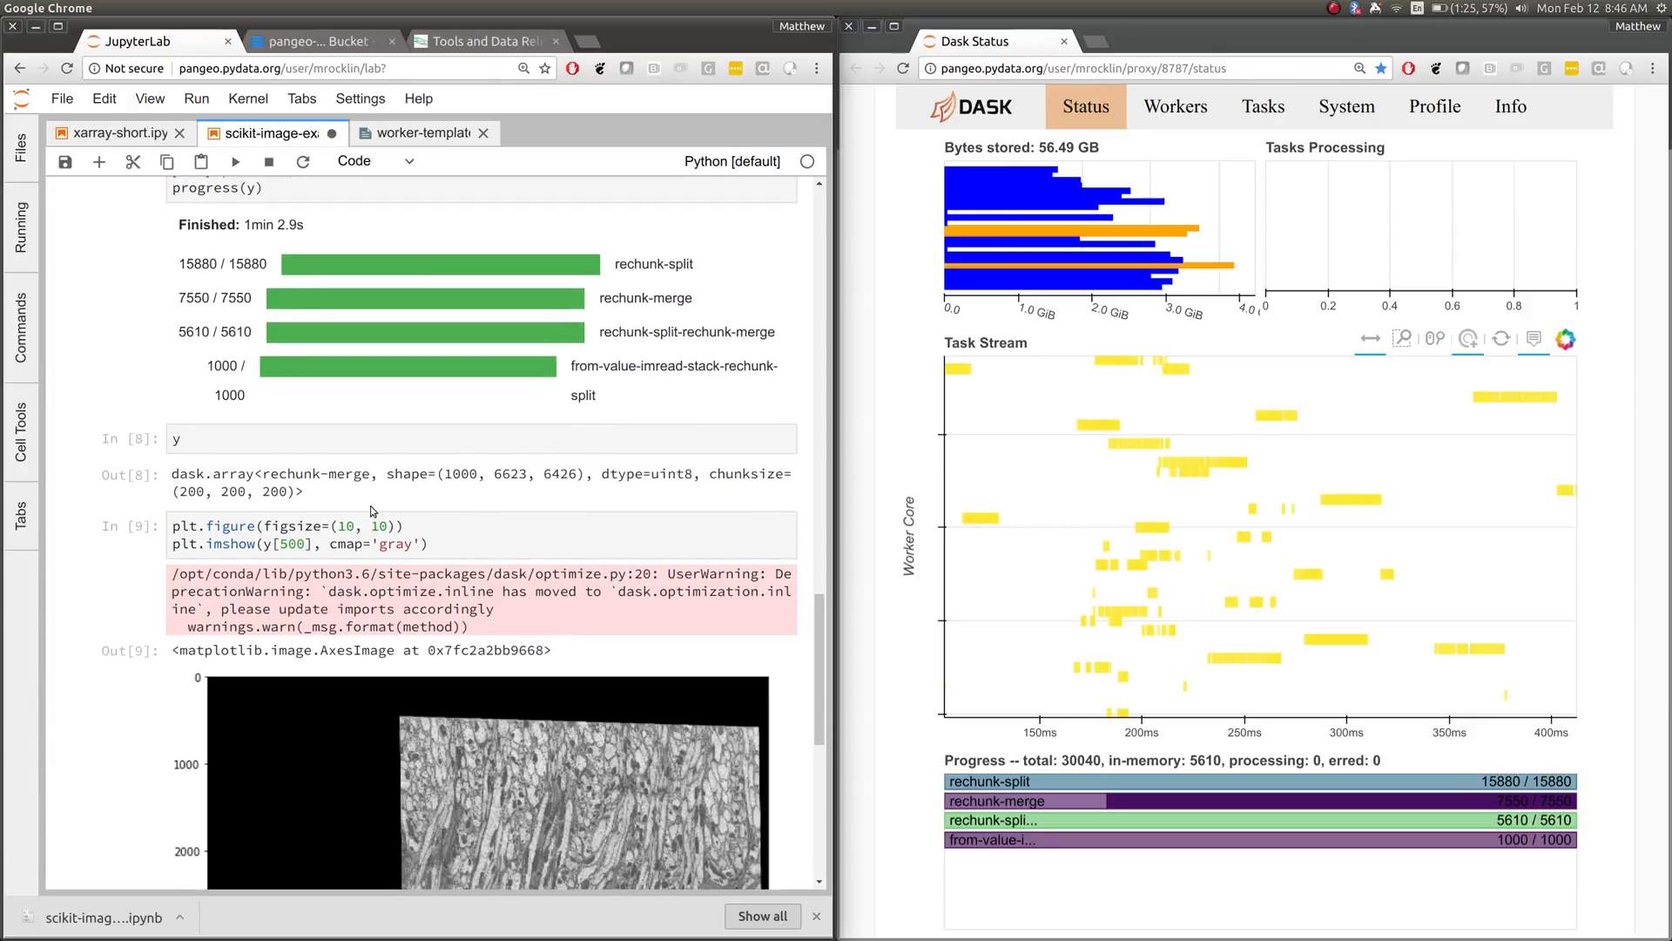
Plot pixel (3000, 3000) intensities across all 1000 slices as a line chart.
scroll(down, 3)
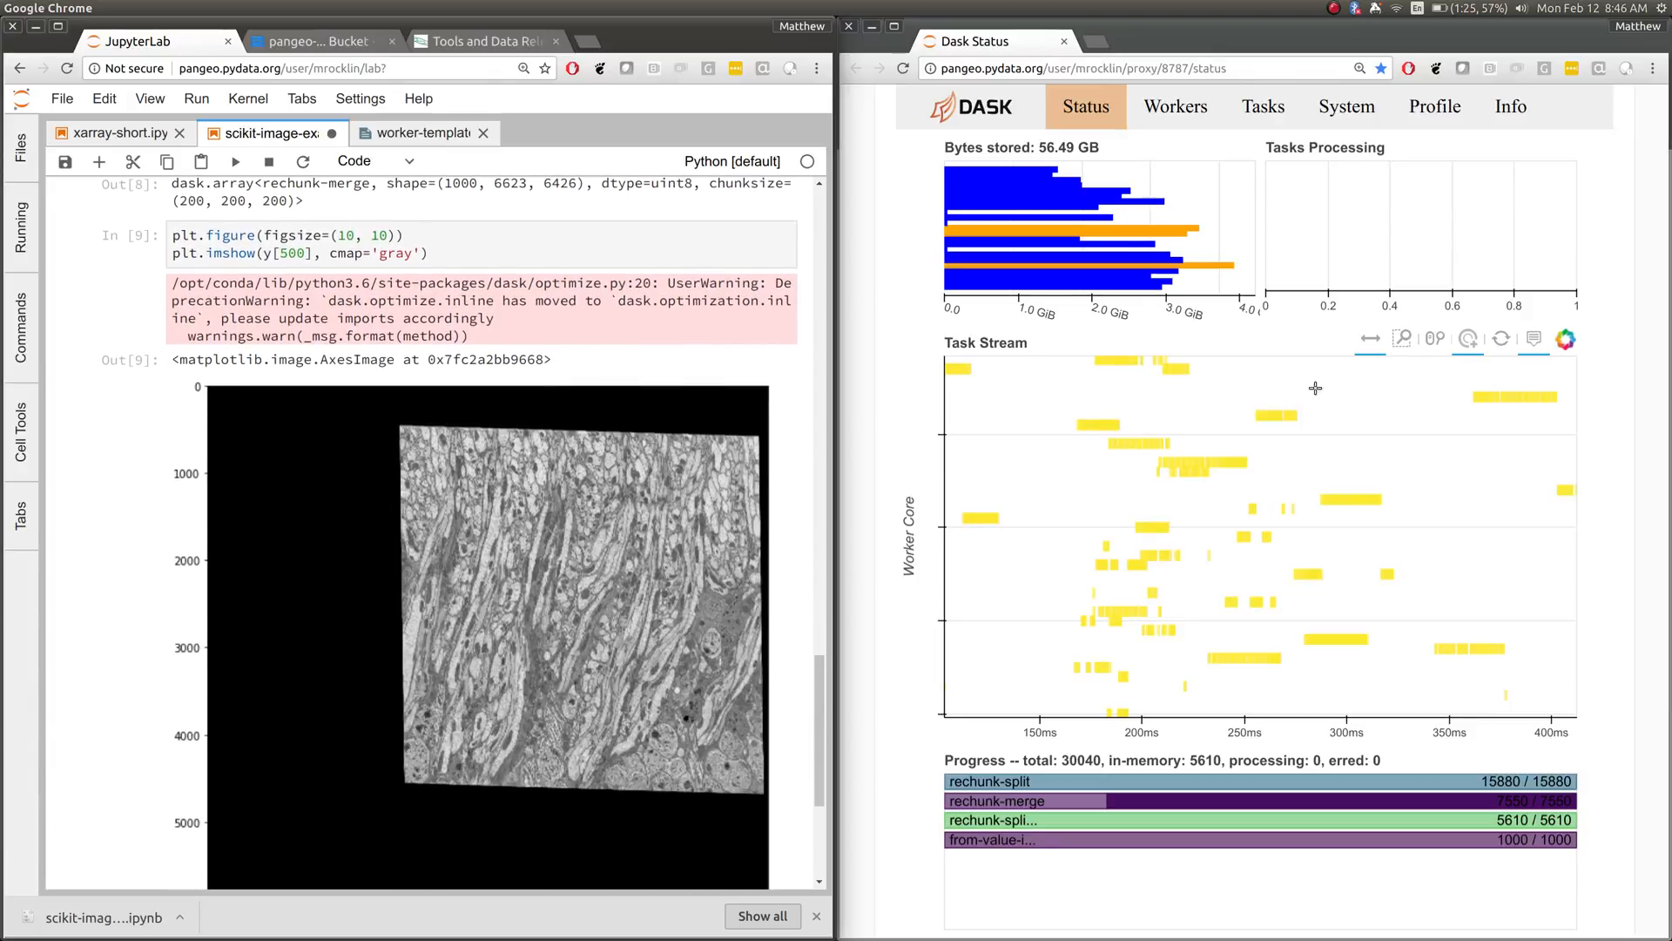
mouse_move(1064, 439)
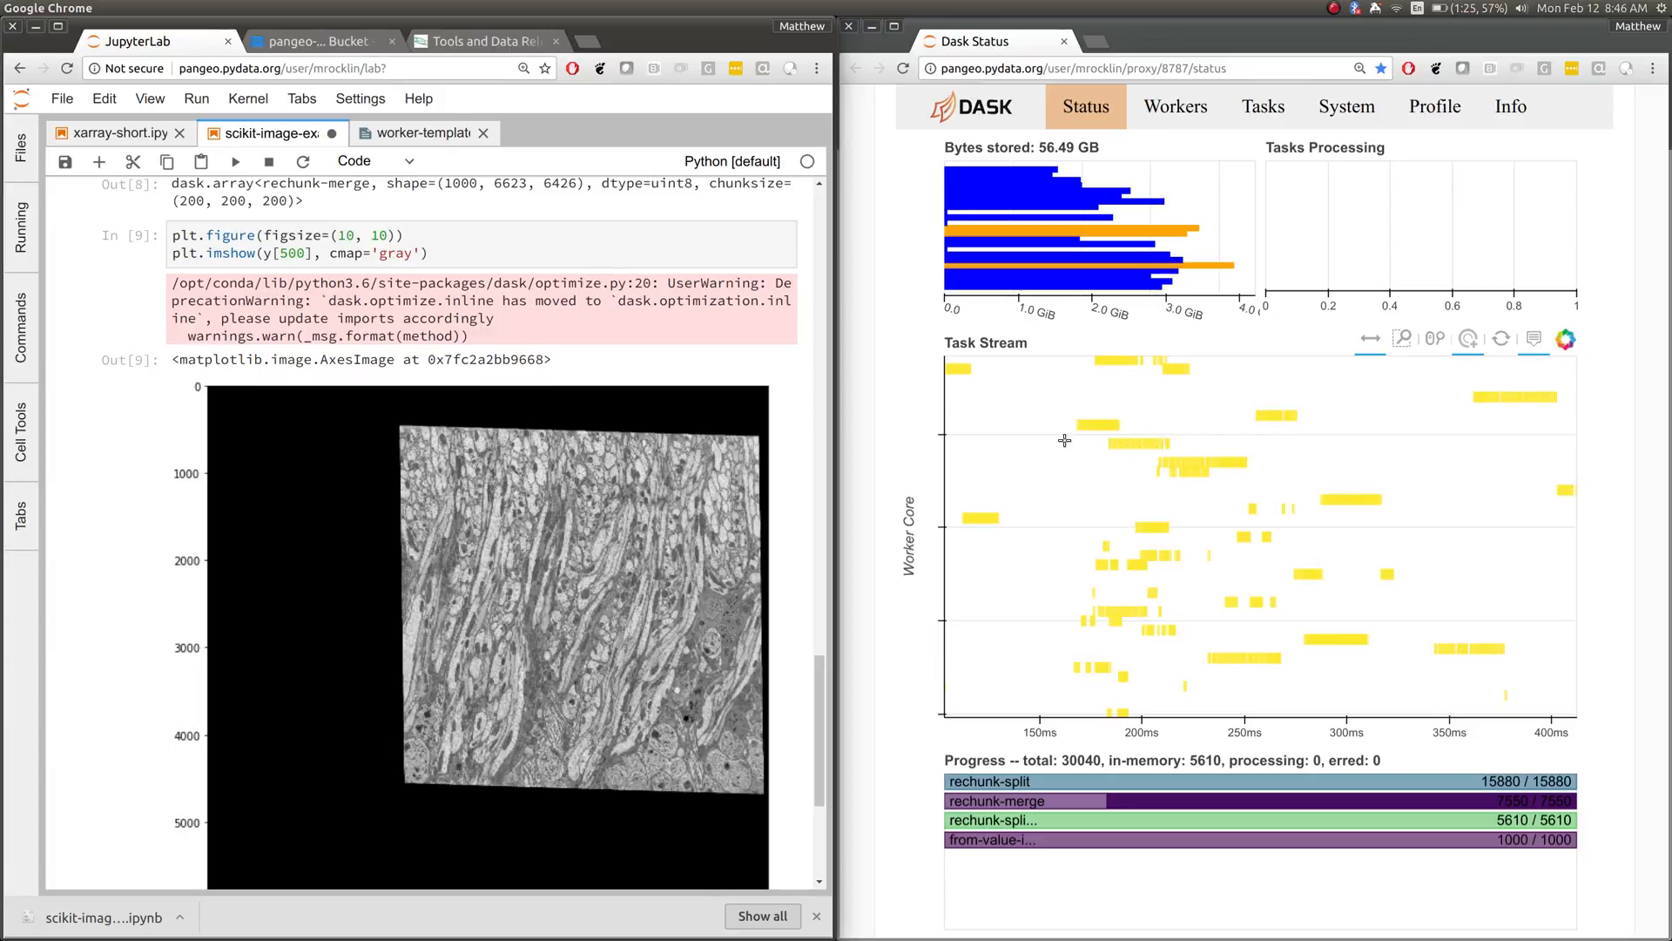
scroll(down, 3)
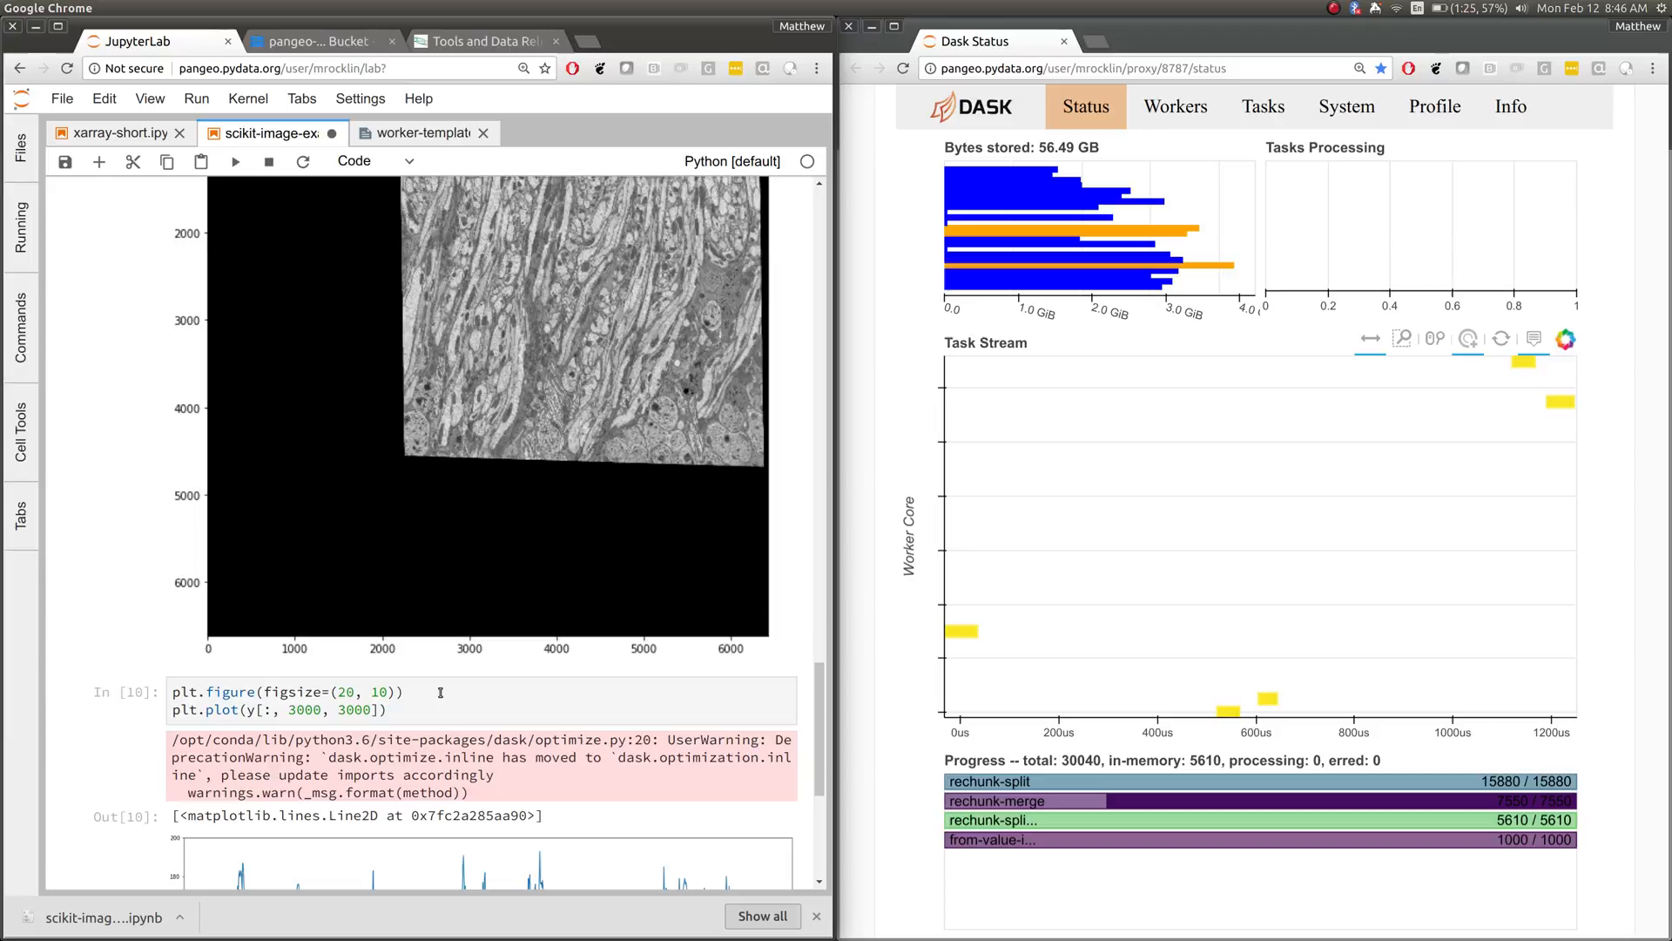
scroll(down, 3)
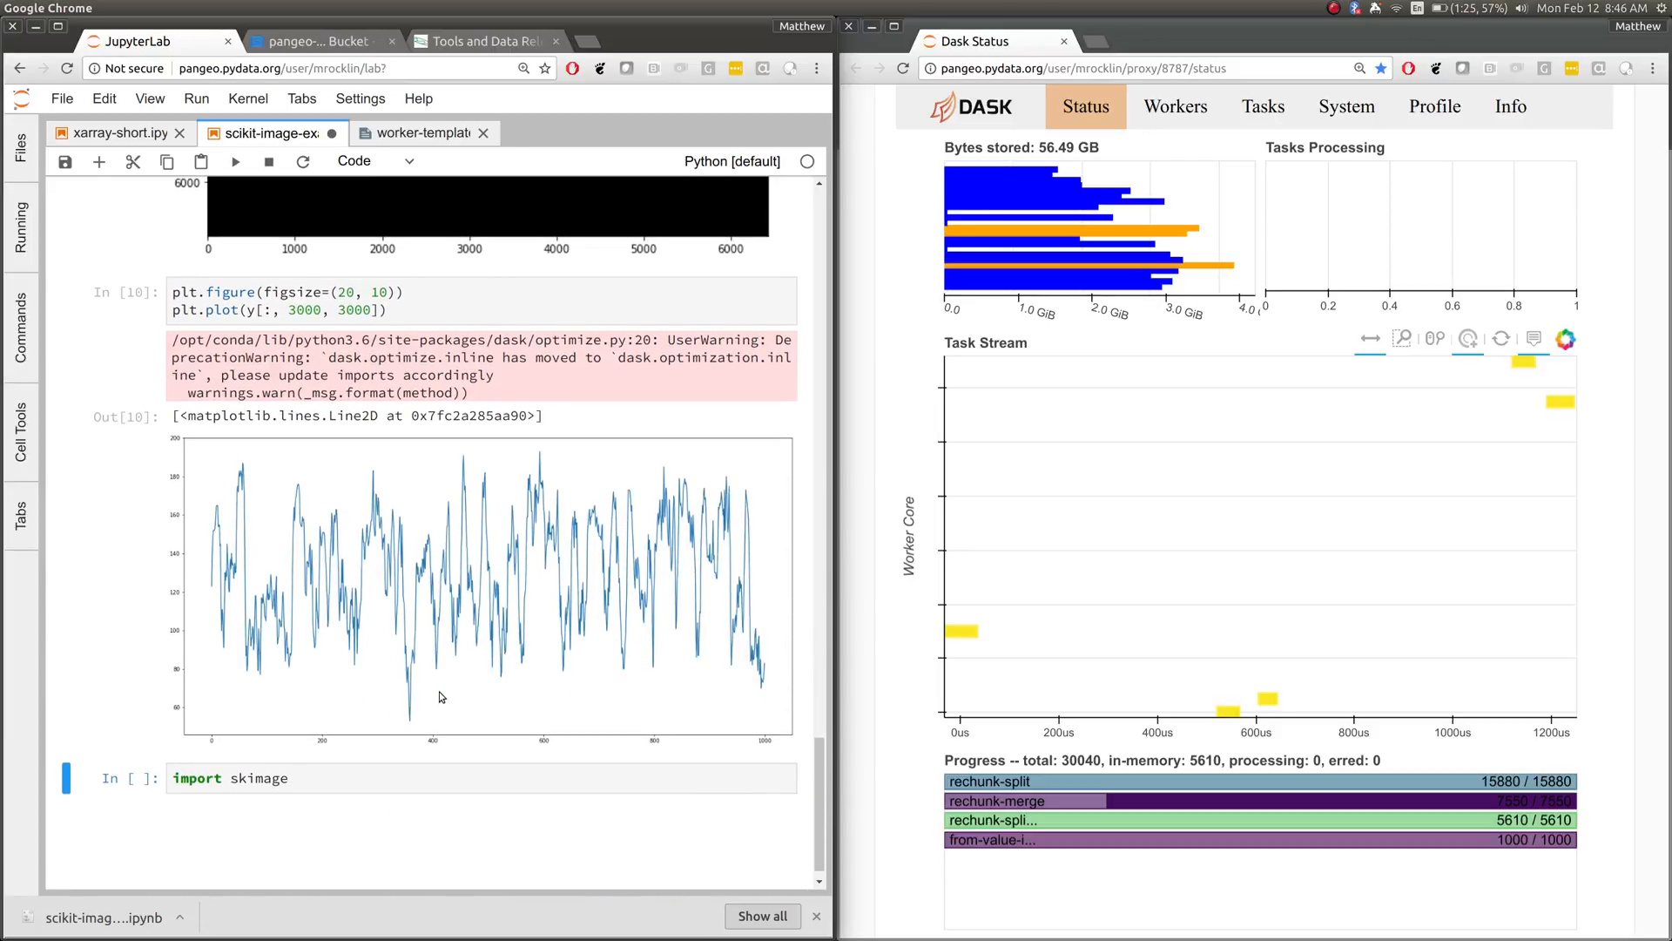
mouse_move(441, 765)
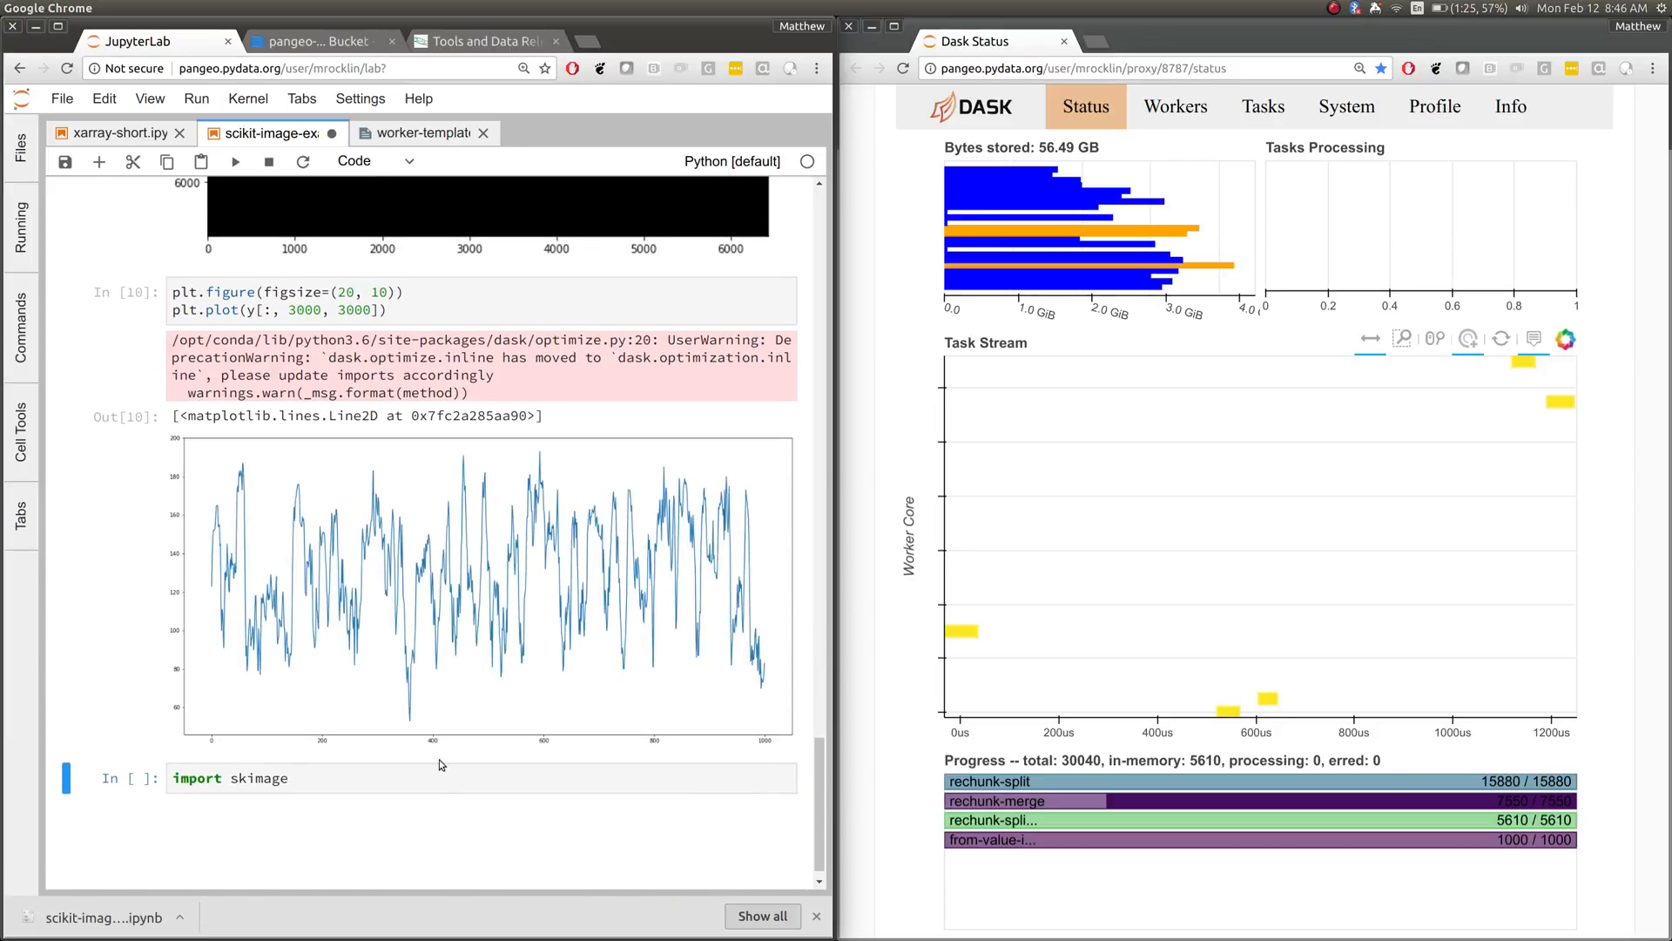
click(427, 777)
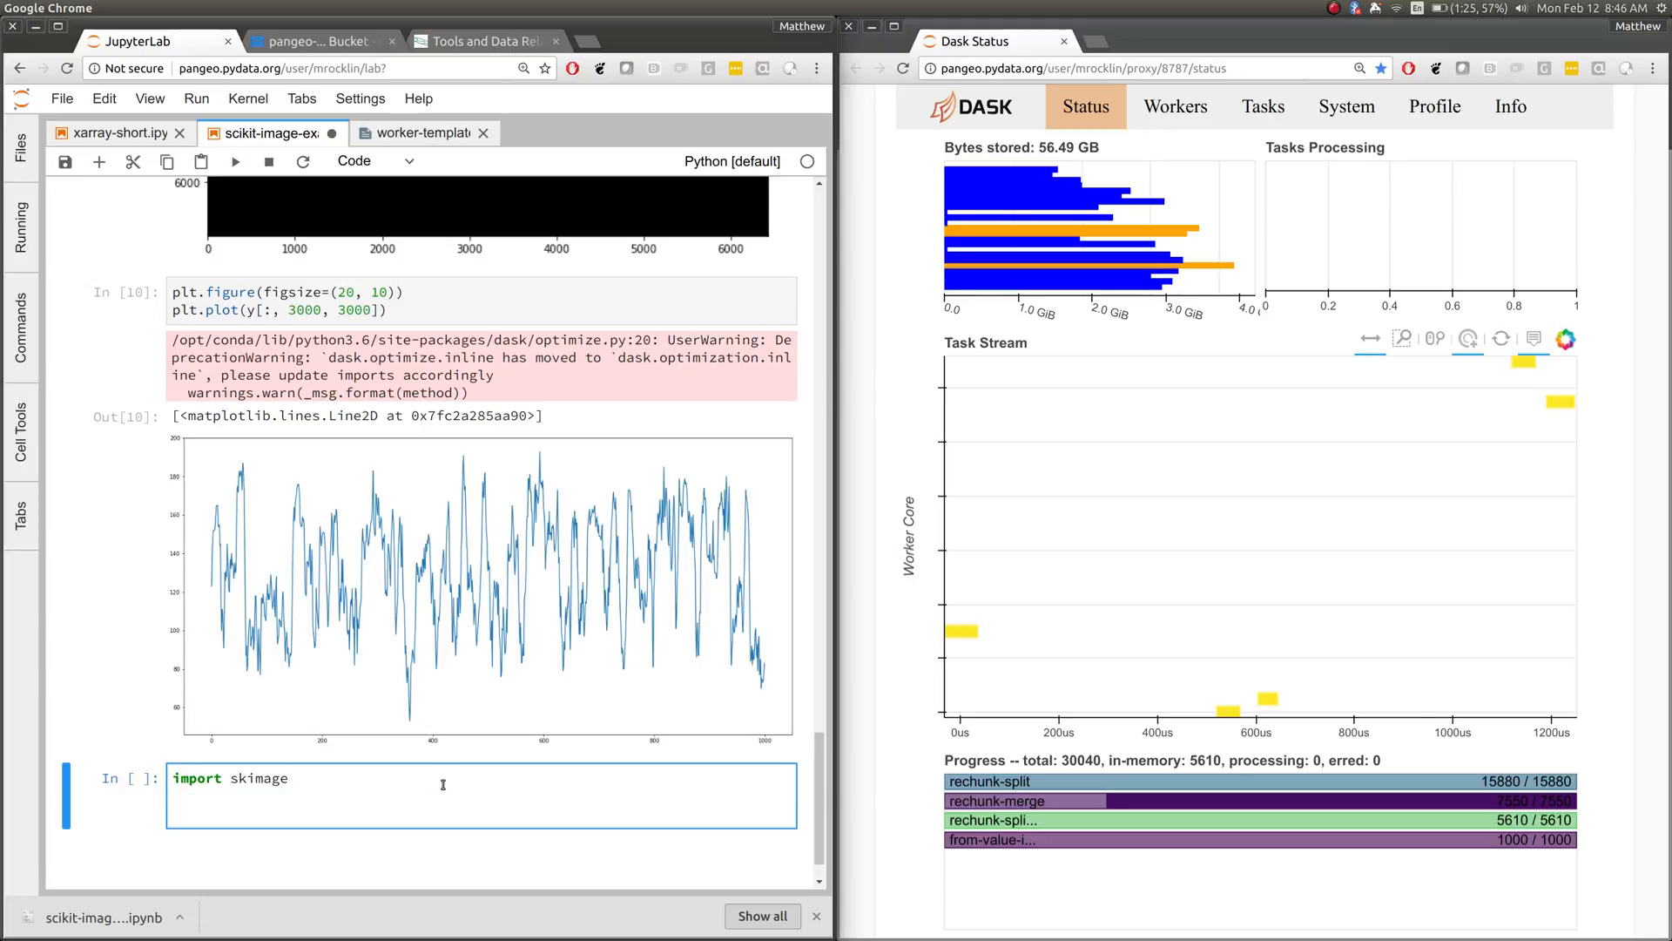
Query y.map_overlap? below the skimage import and scroll through its docstring.
text(y)
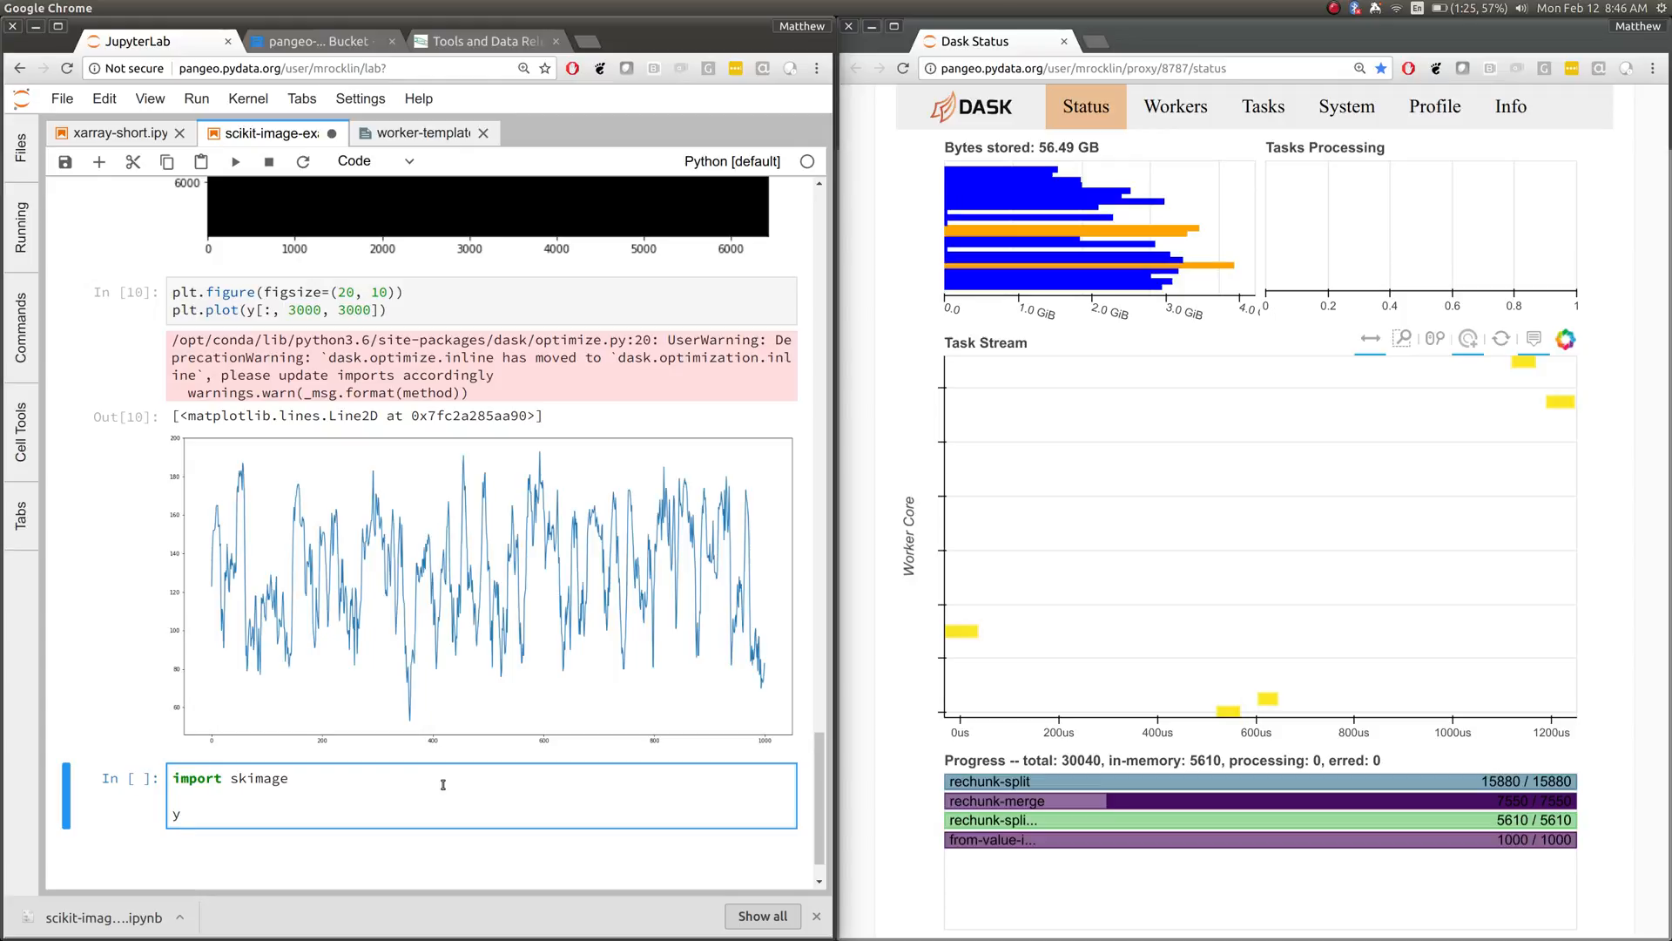
text(.map_blocks)
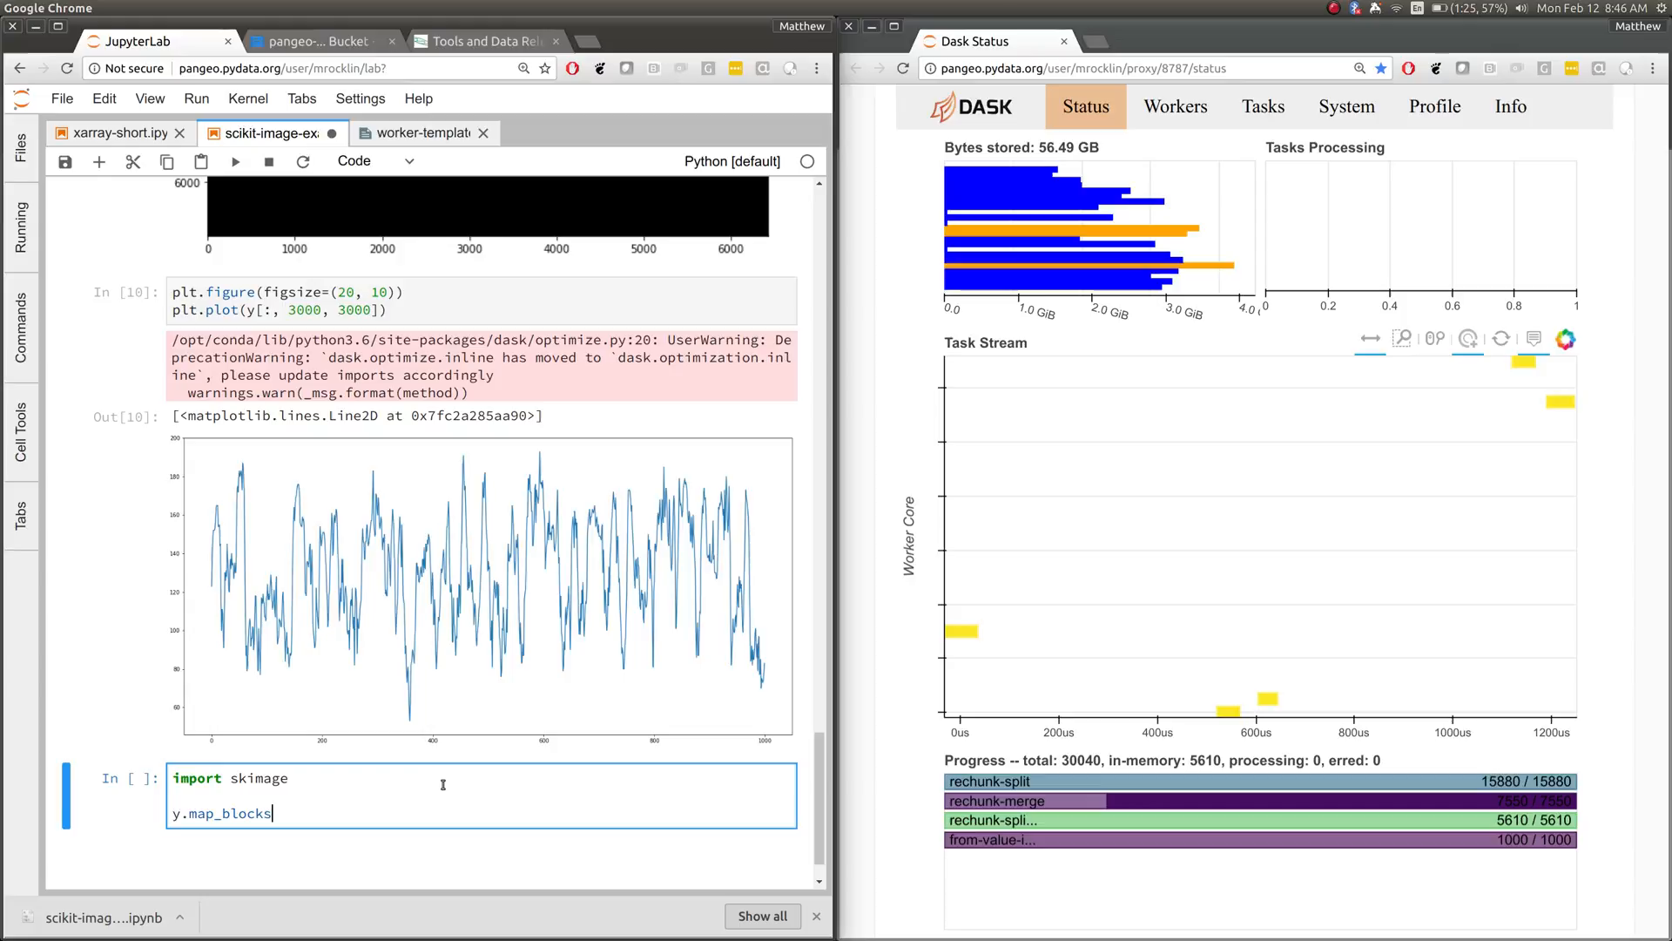
key(Backspace)
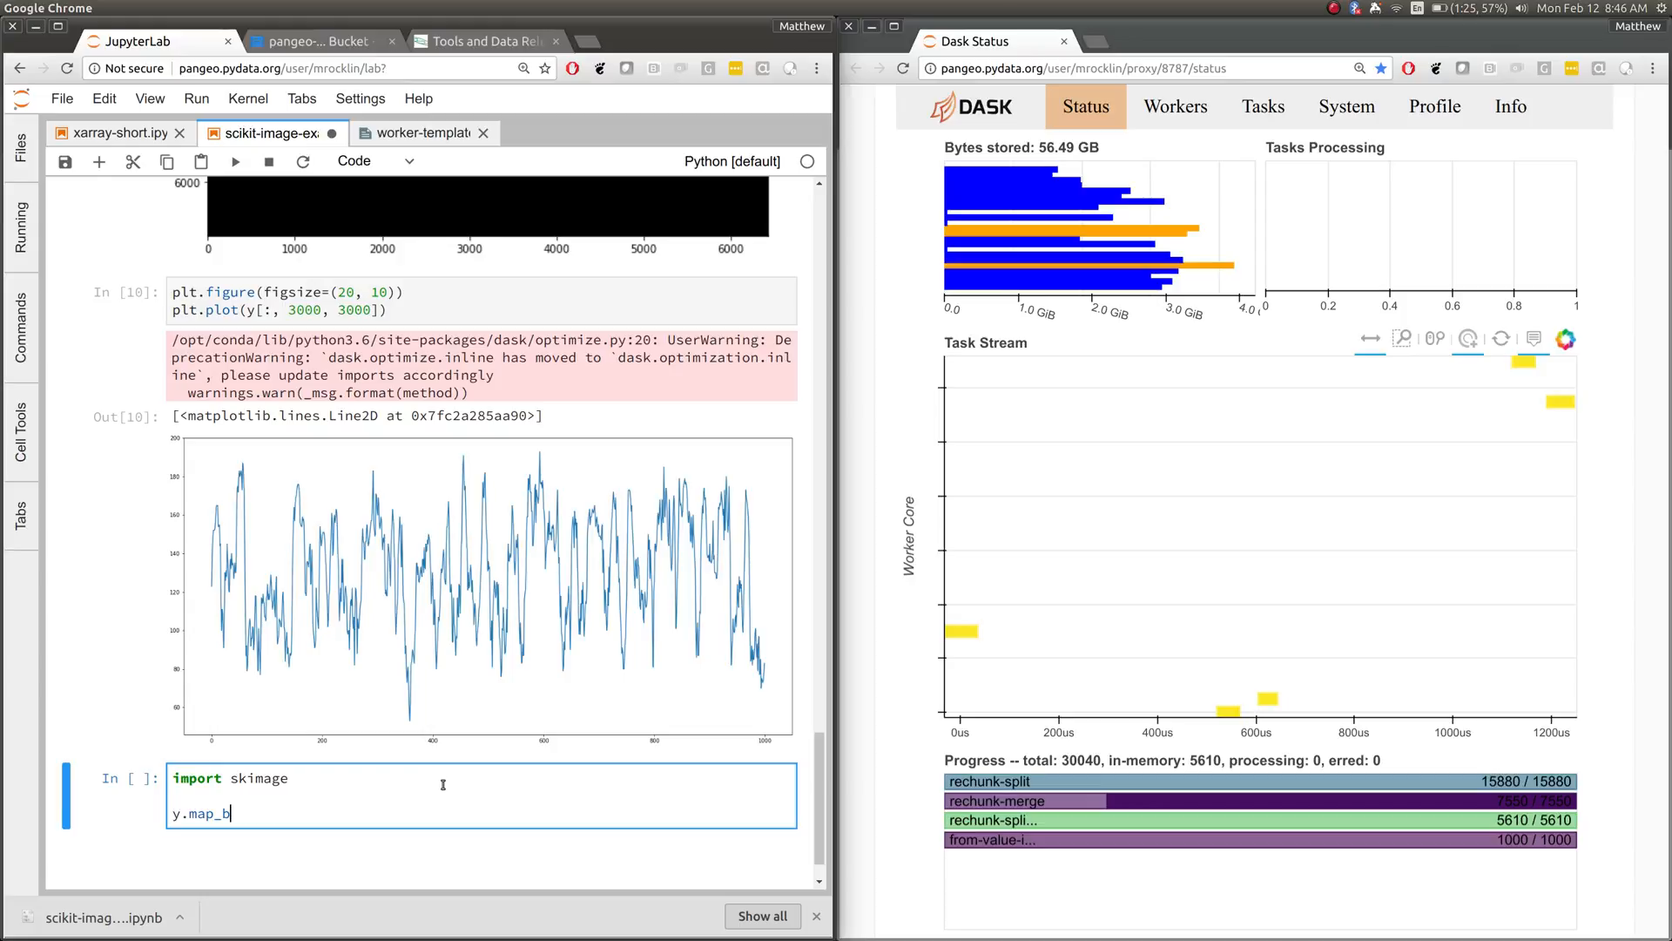
text(overlap?)
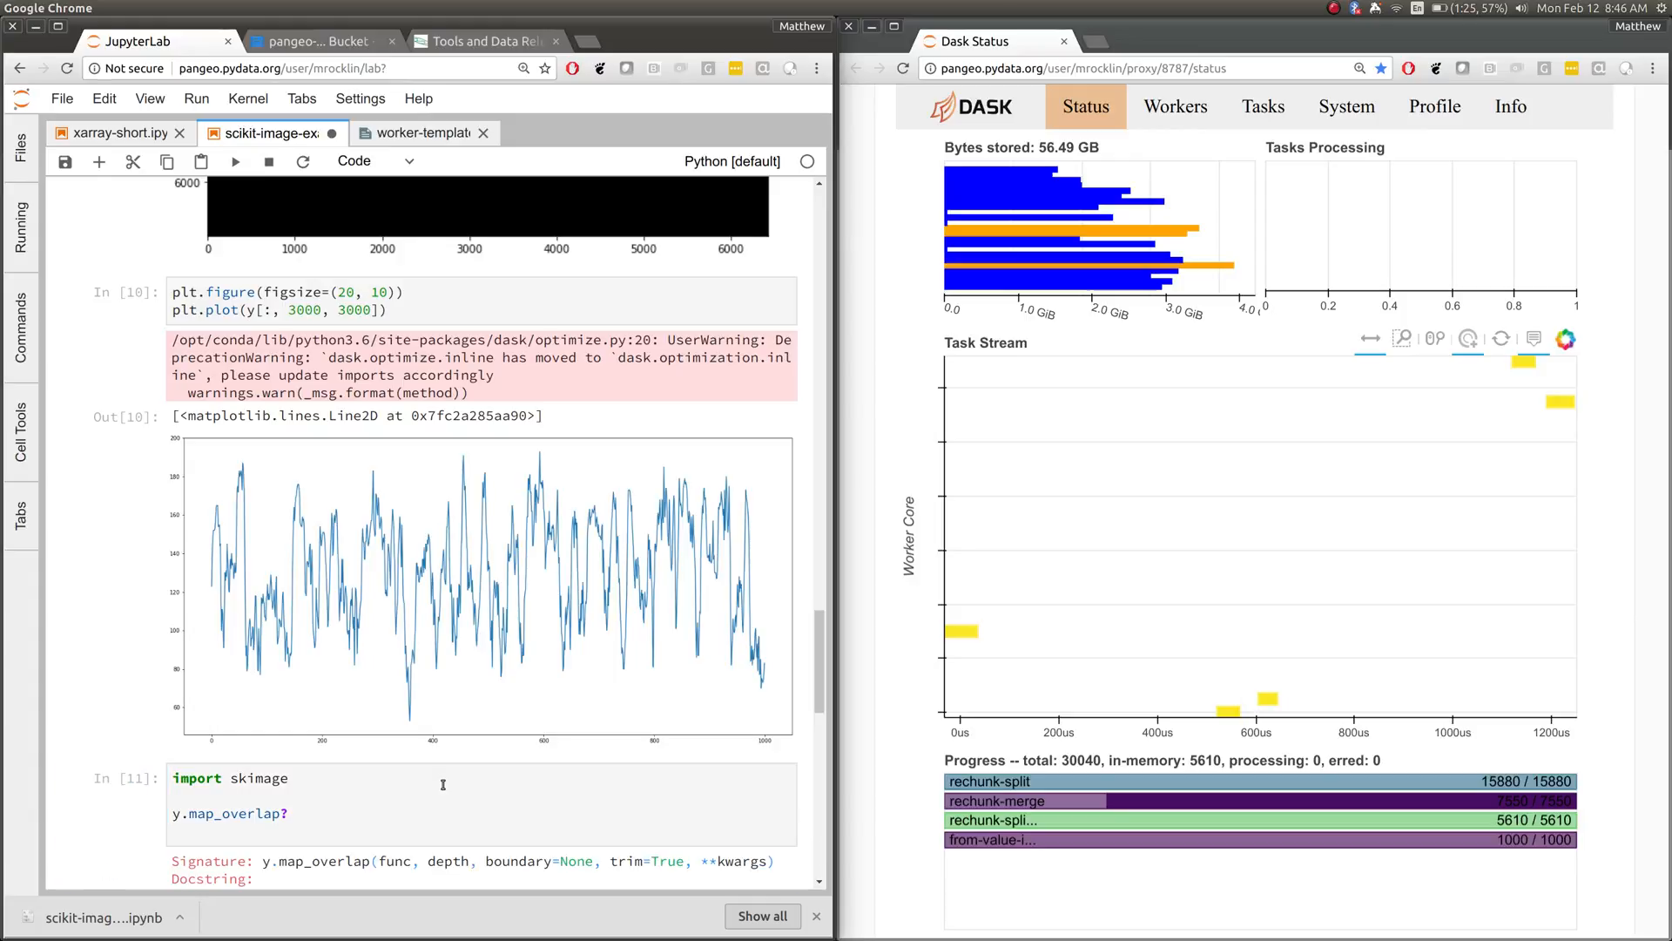
scroll(down, 3)
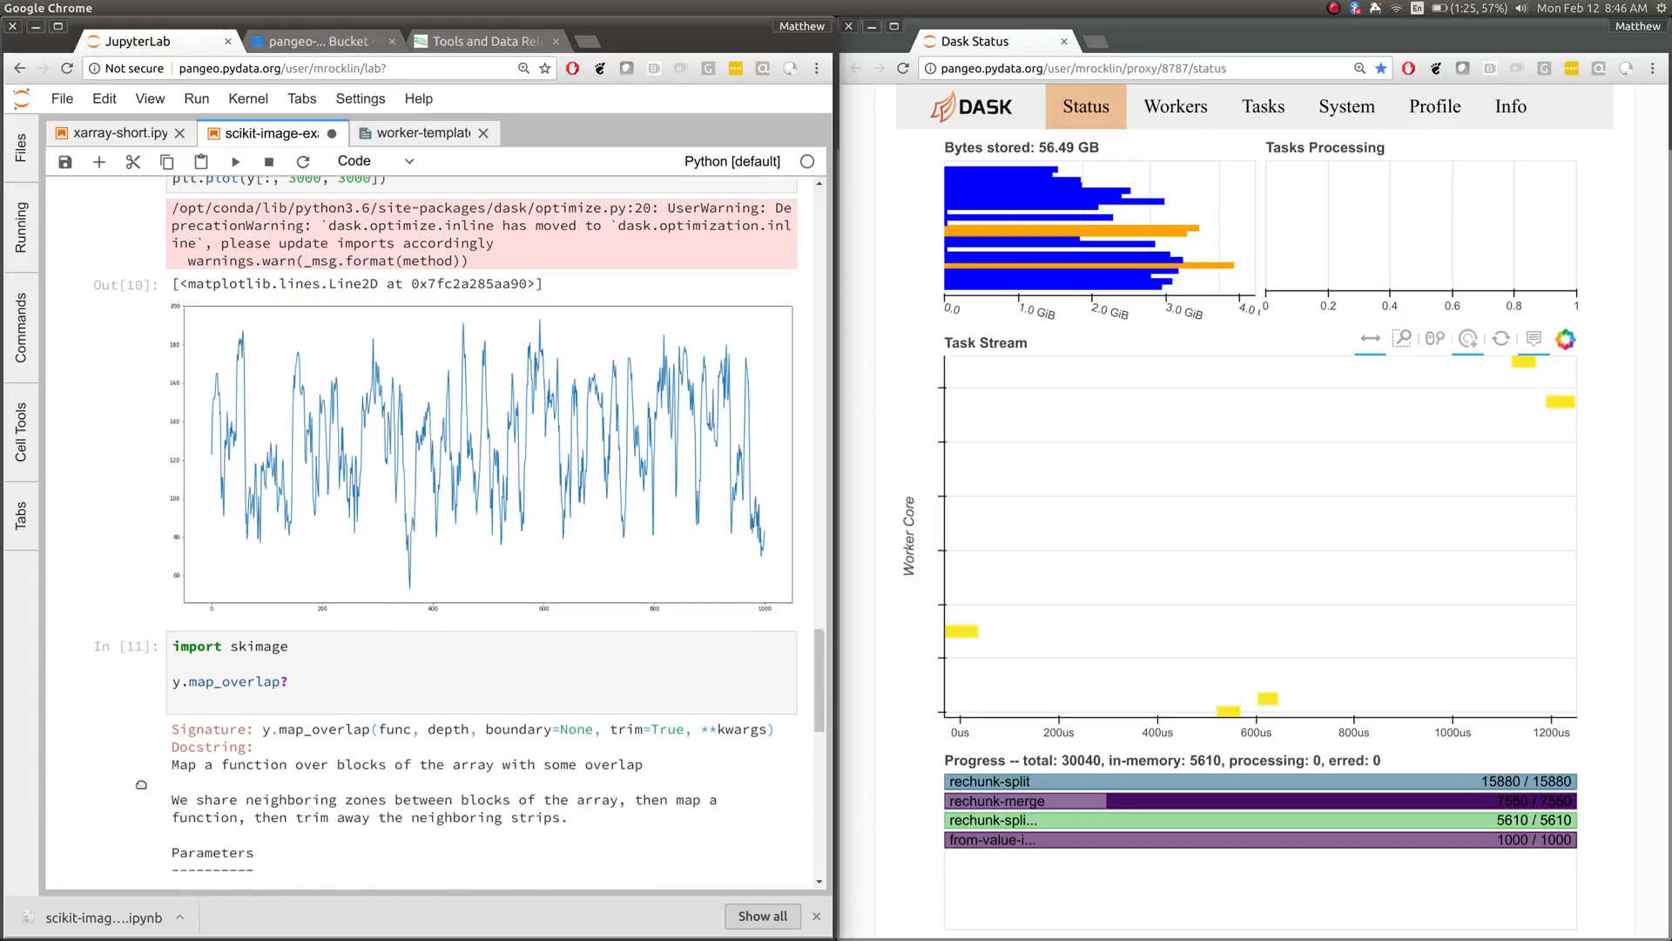
scroll(down, 3)
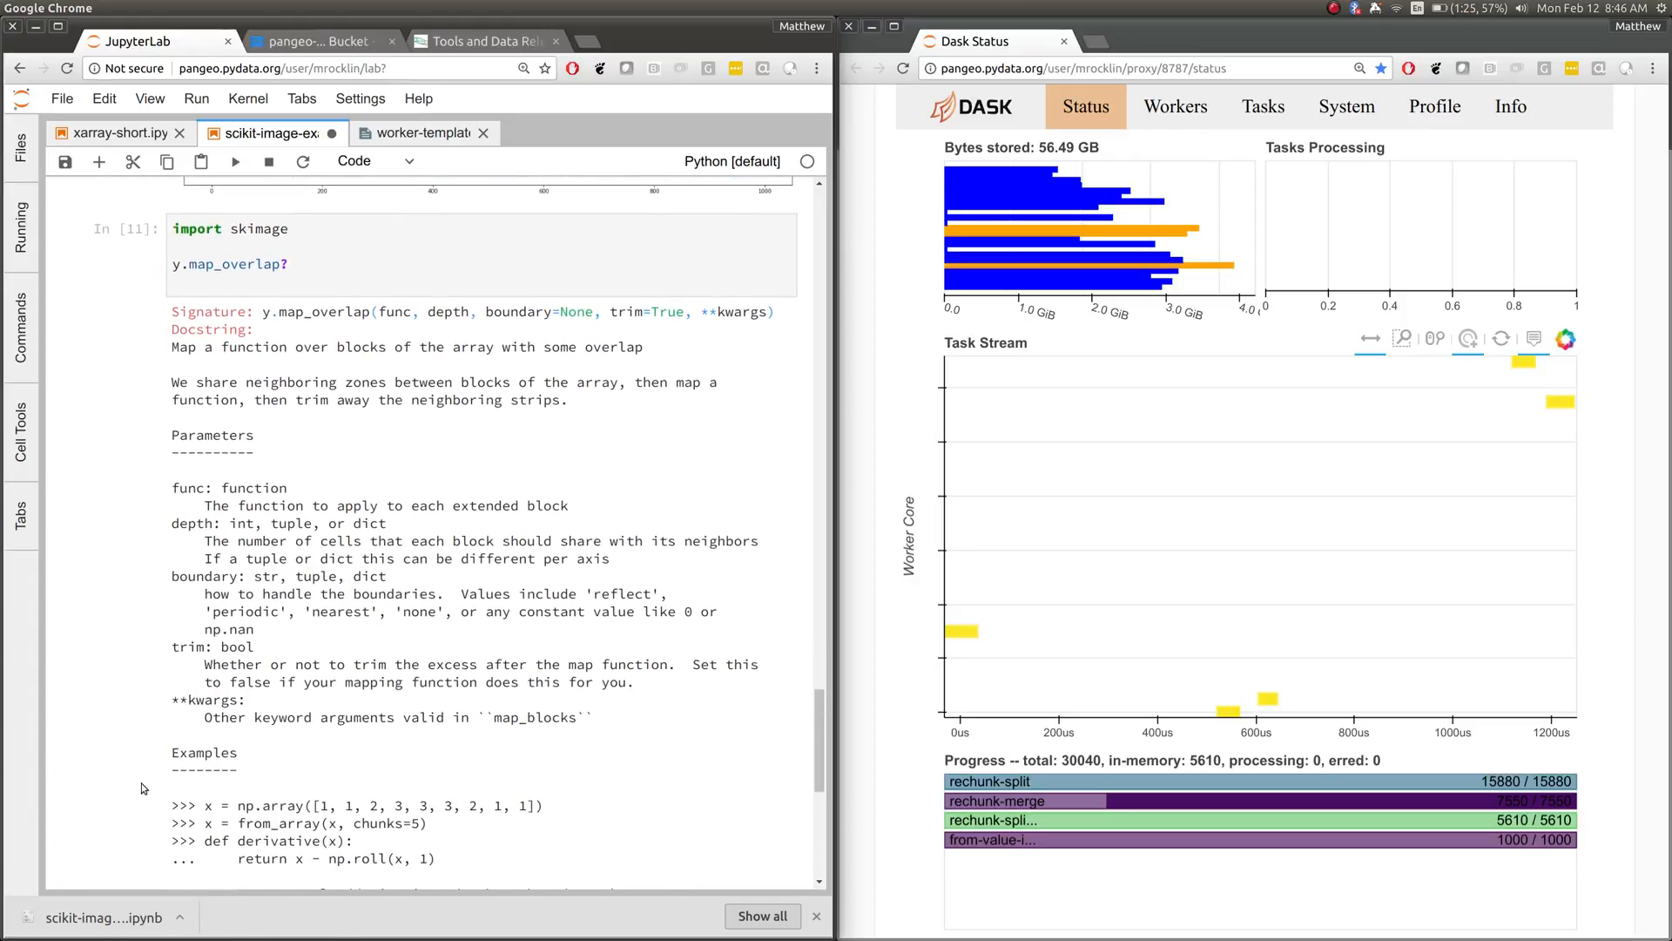